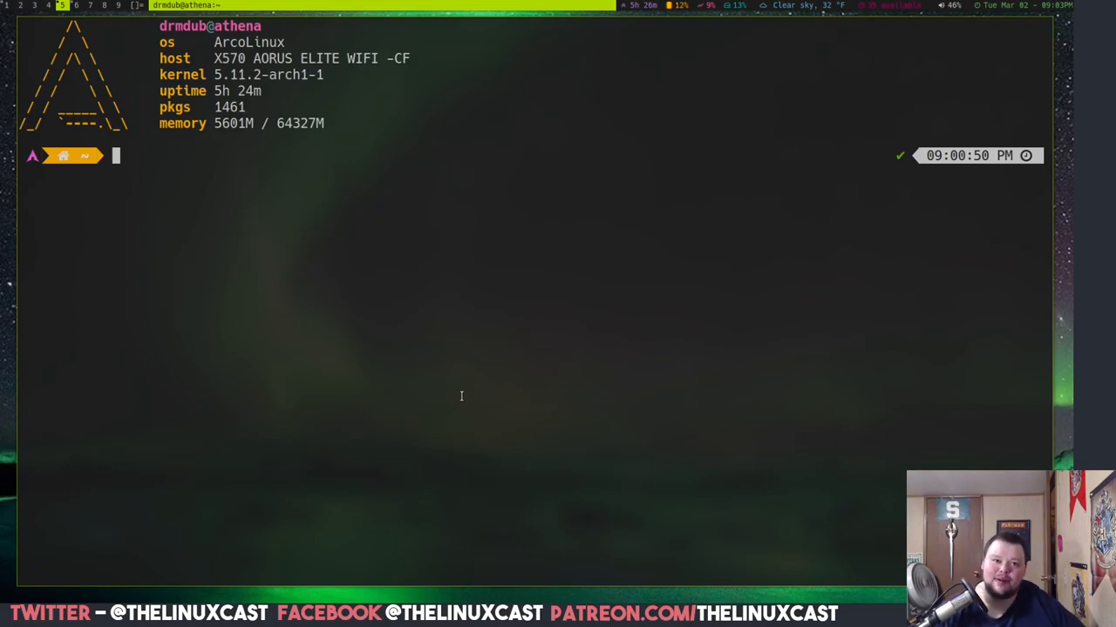
pyautogui.moveTo(481, 385)
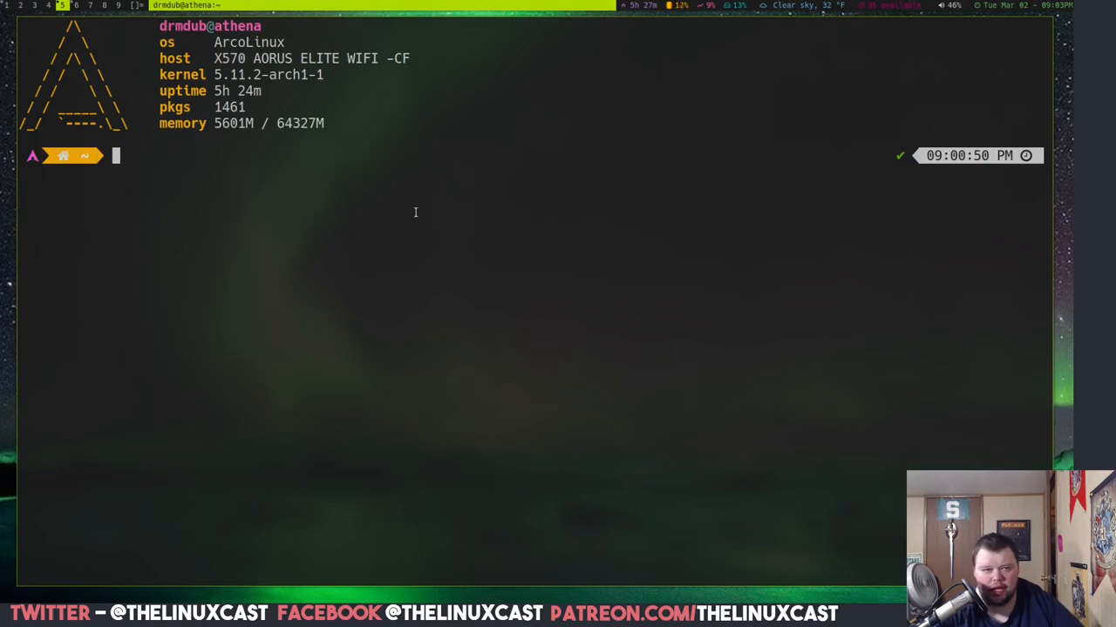
# - Change into the gitthings folder and list its contents (arcolinux-nemesis, dwmstuff, suckless, setup.sh...)
pyautogui.write('cd .config/suckless/st')
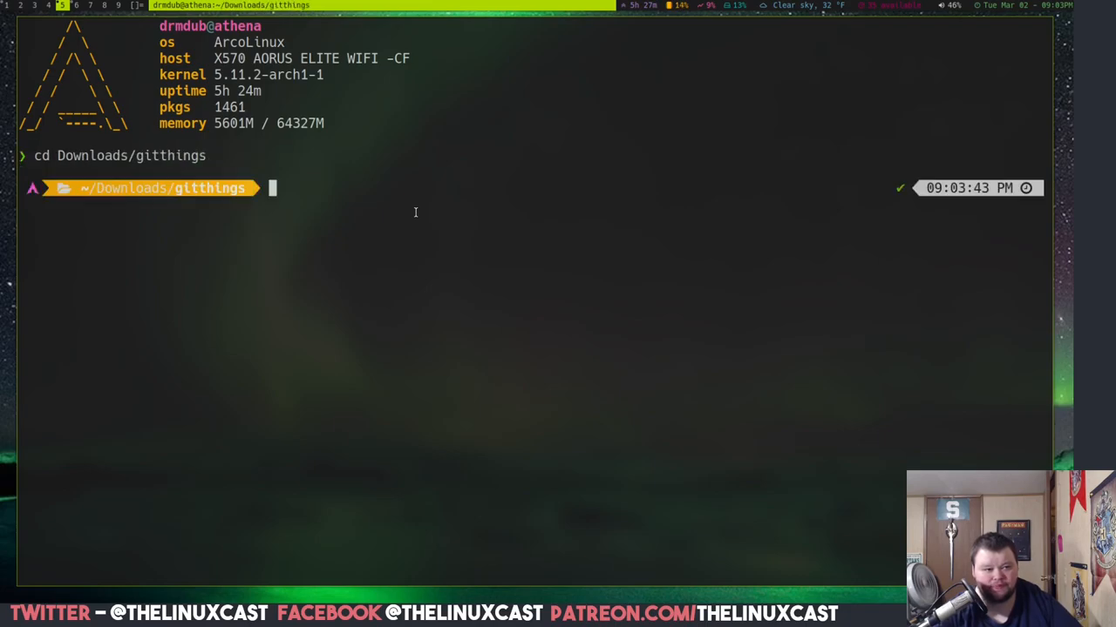
pyautogui.write('ls')
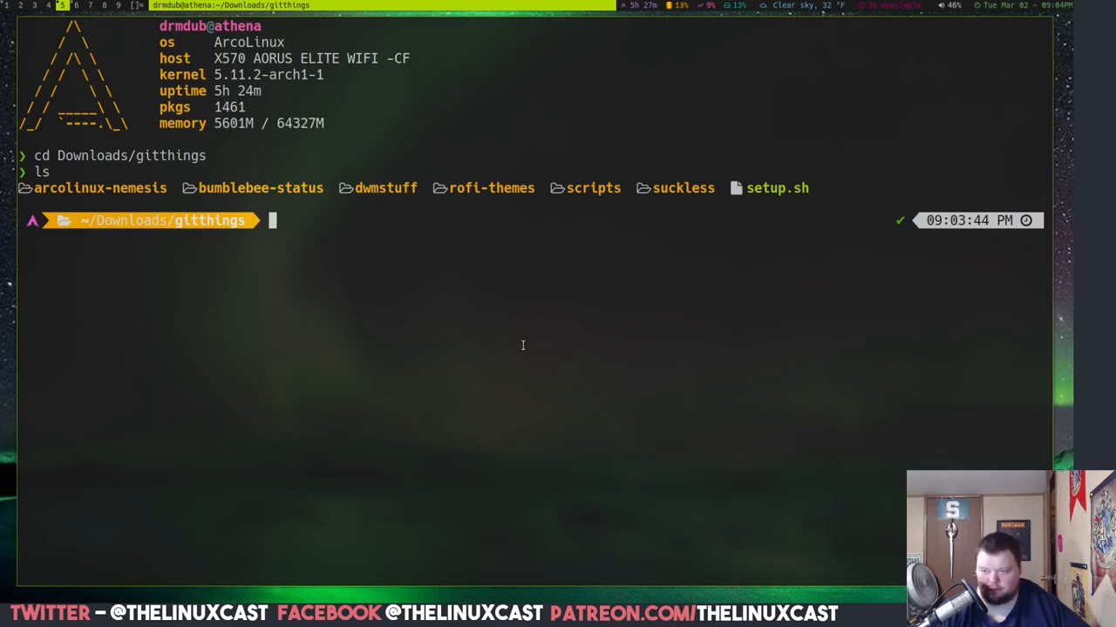
pyautogui.moveTo(983, 337)
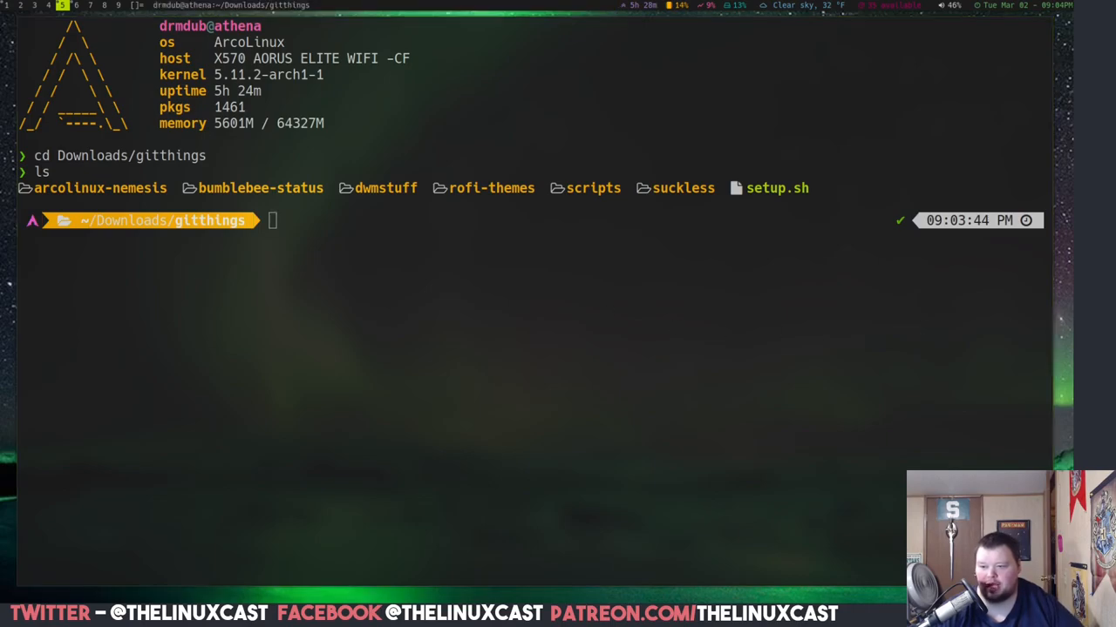
pyautogui.moveTo(302, 268)
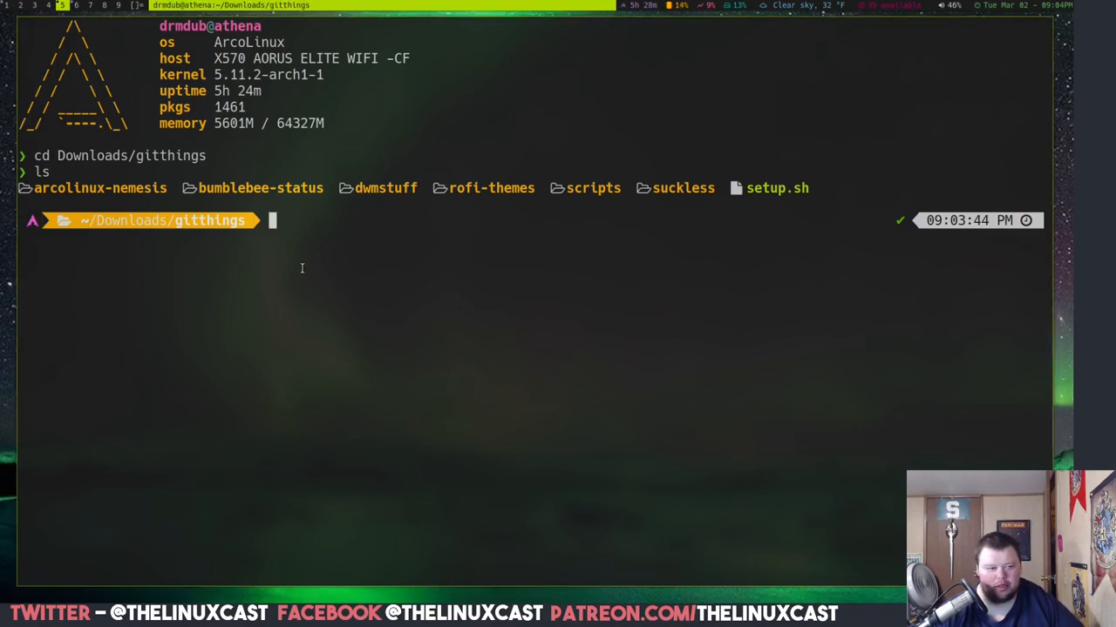
# - Clone github.com/LukeSmithxyz/mutt-wizard into gitthings and move into the mutt-wizard folder
pyautogui.write('git clone https://github.com/LukeSmithxyz/mutt-wizard')
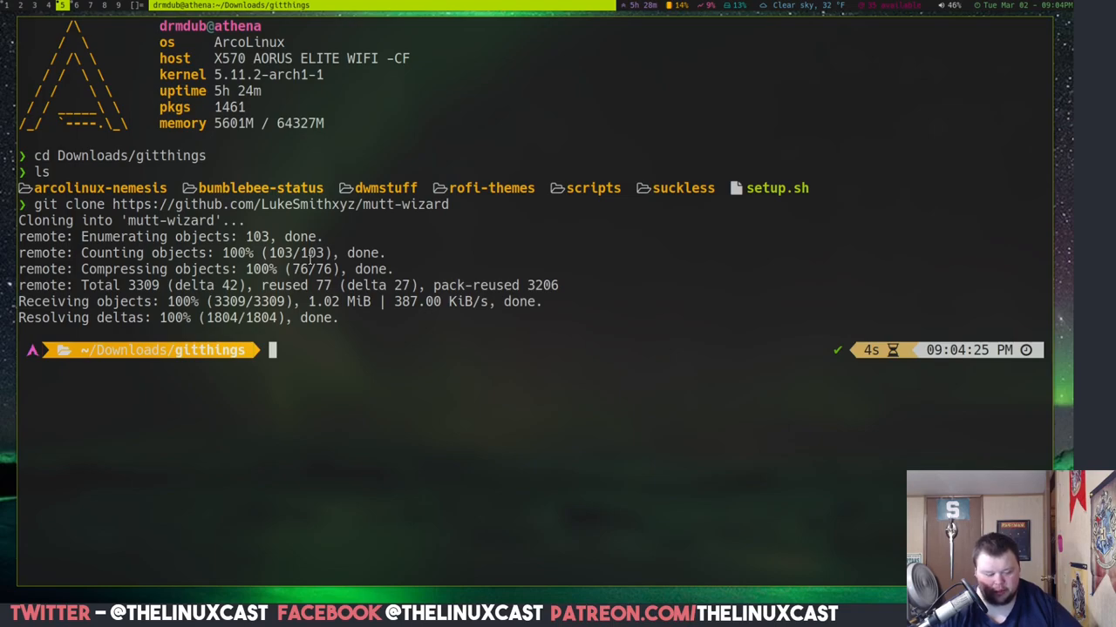
pyautogui.write('cd ,')
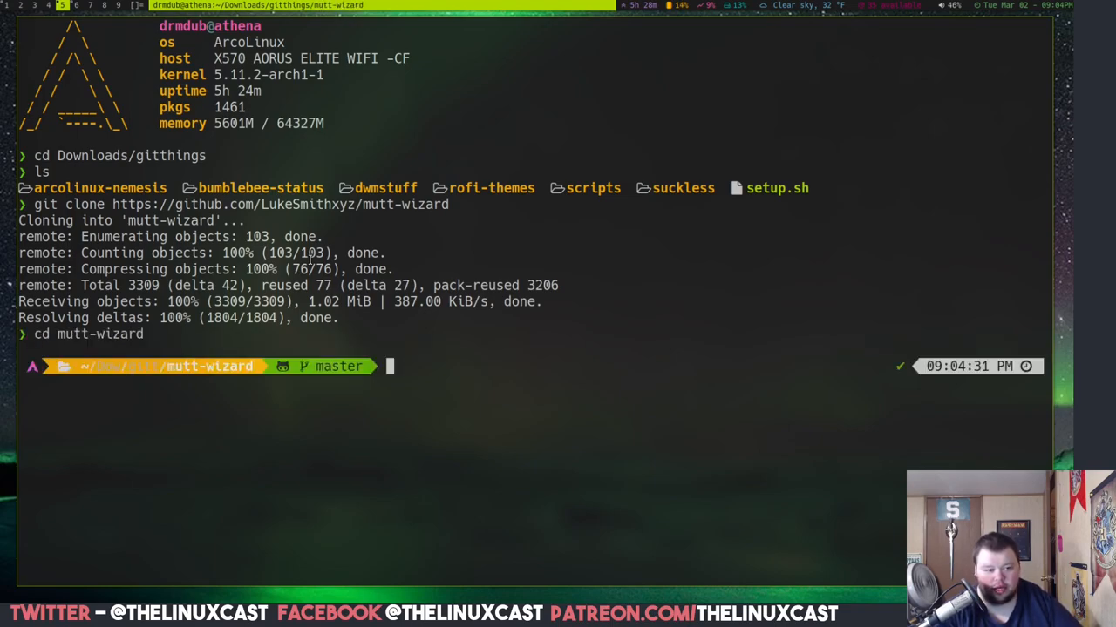
# - Install mutt-wizard system-wide with sudo make install, entering the sudo password
pyautogui.write('sudo make install')
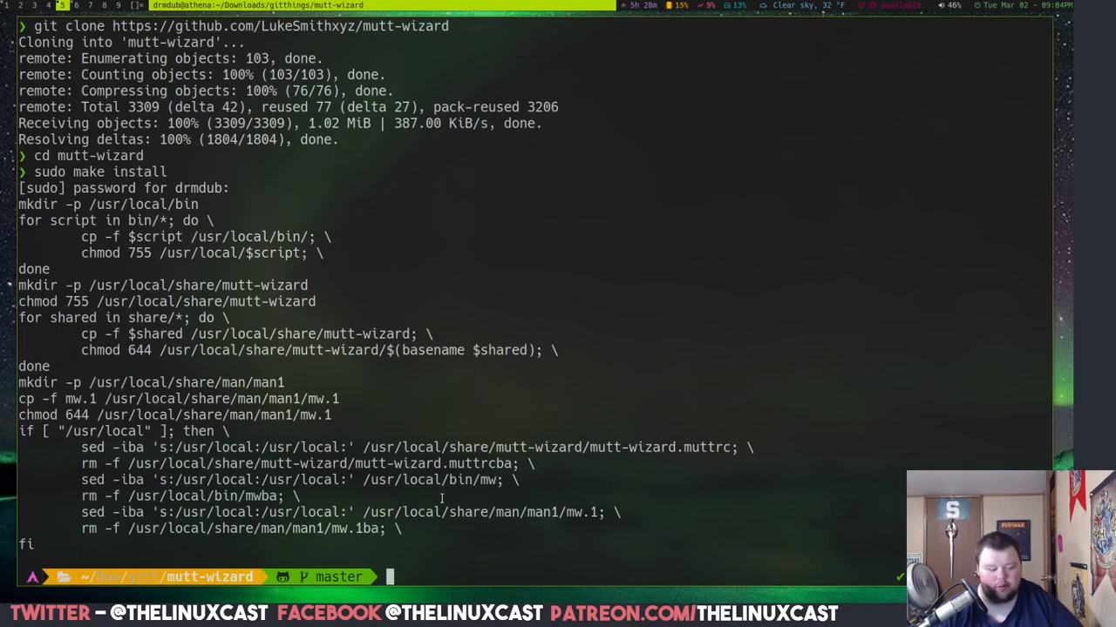
pyautogui.write('sudo make install')
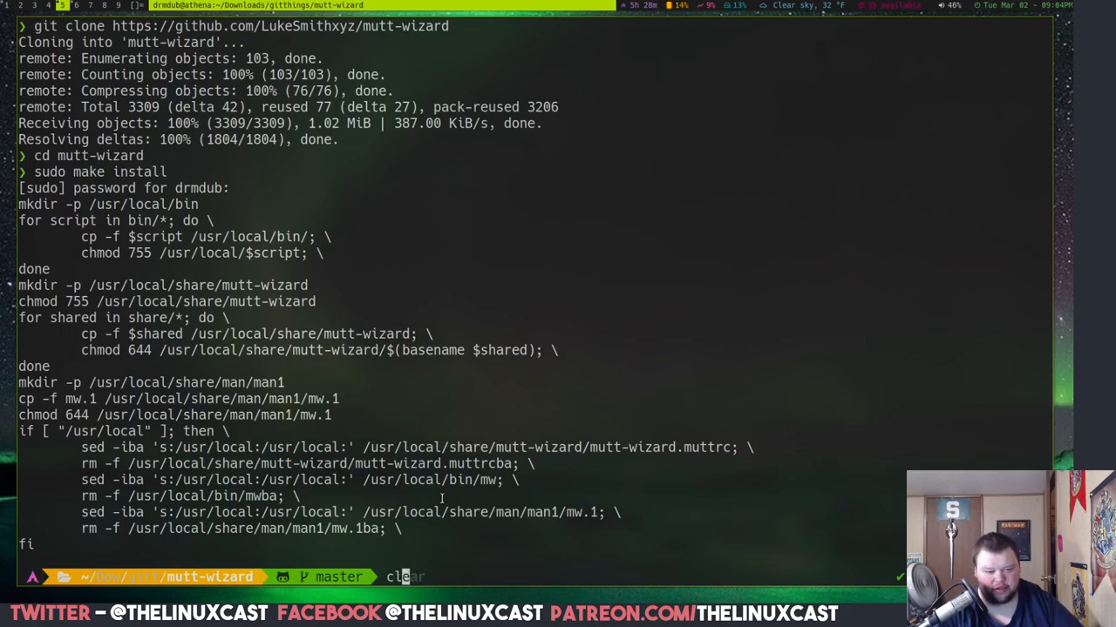
# - Compose sudo pacman -S for neomutt, curl, isync, msmtp, pass, pam-gnupg, notmuch and abook
pyautogui.press('Return')
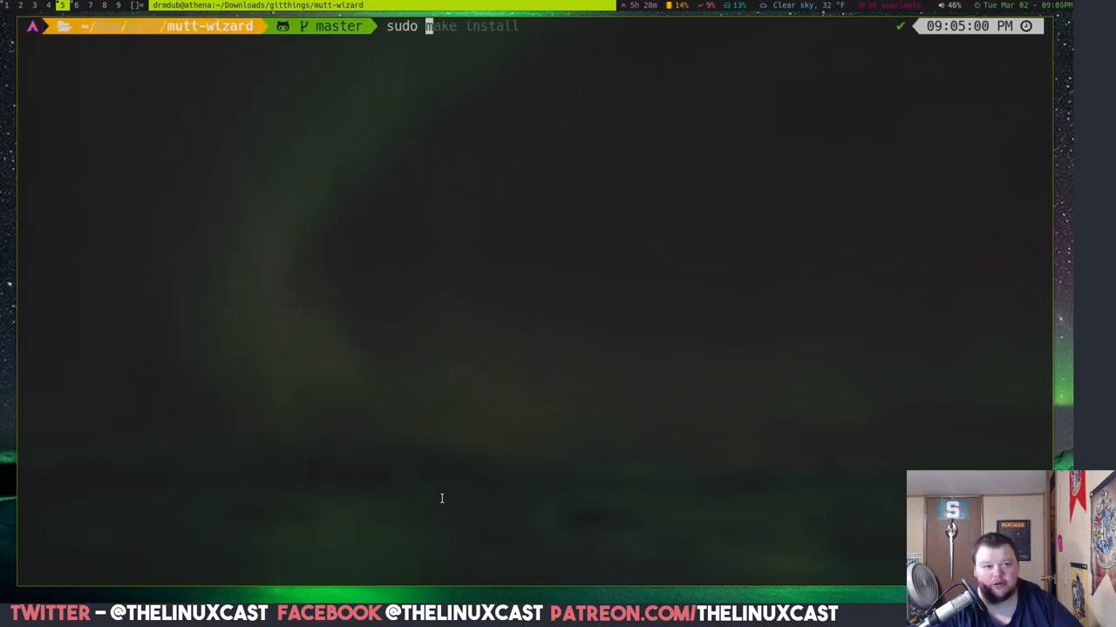
pyautogui.write('pacman 0-')
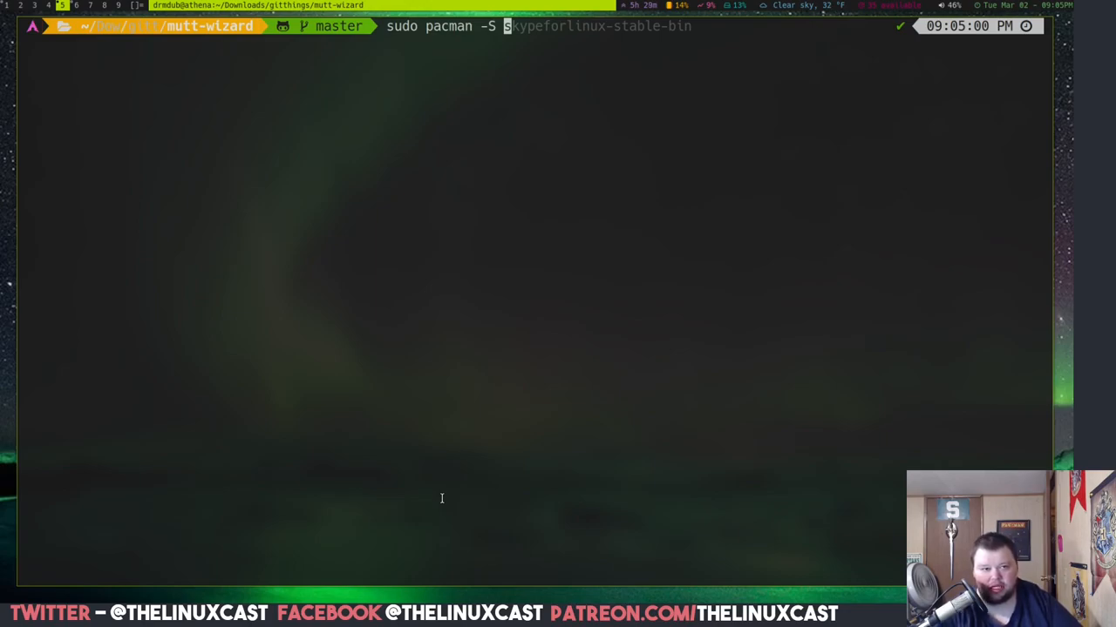
pyautogui.write('neomutt')
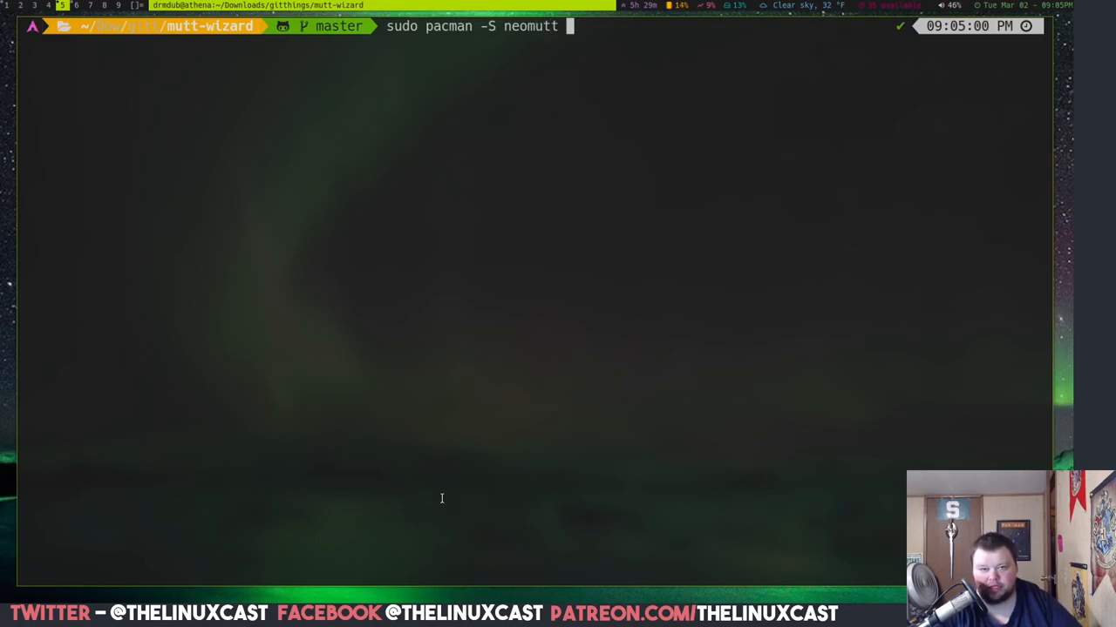
pyautogui.write('curl')
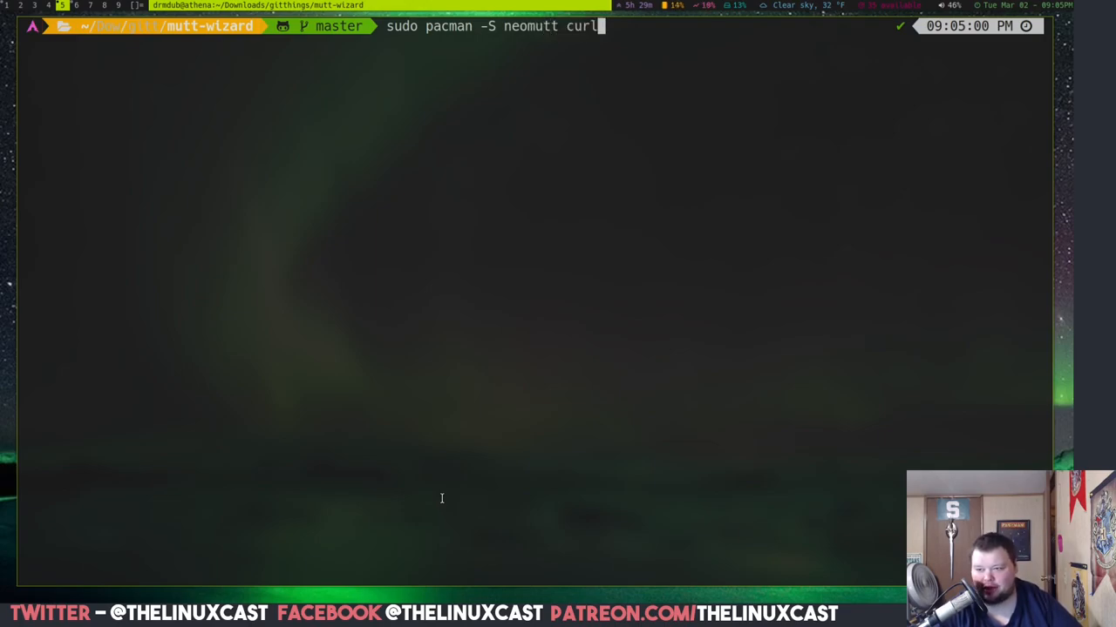
pyautogui.write('isyn')
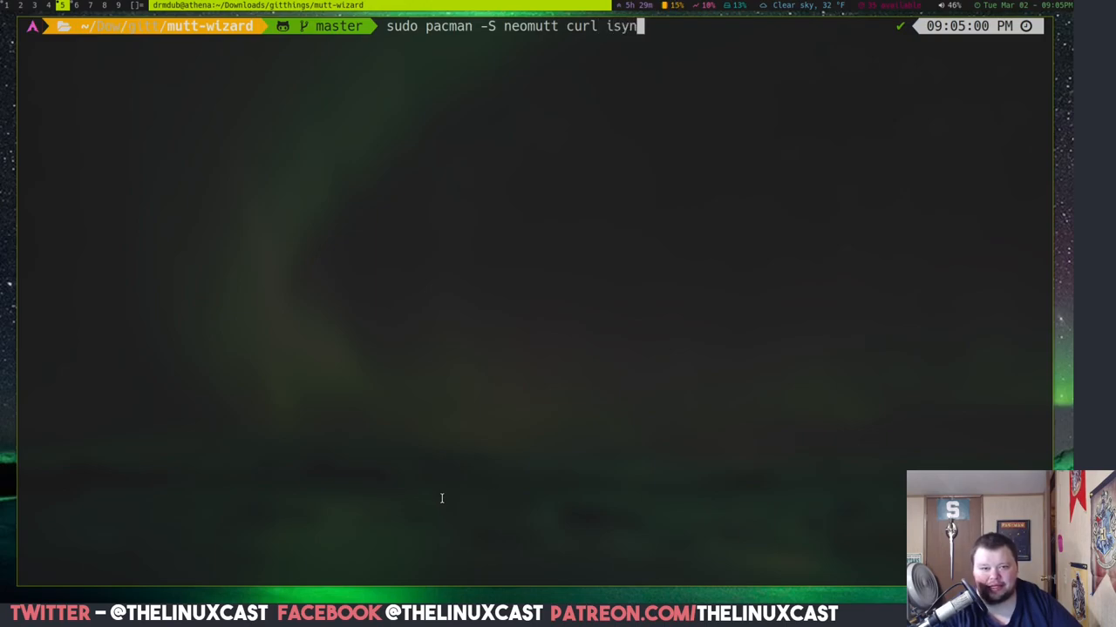
pyautogui.write('c')
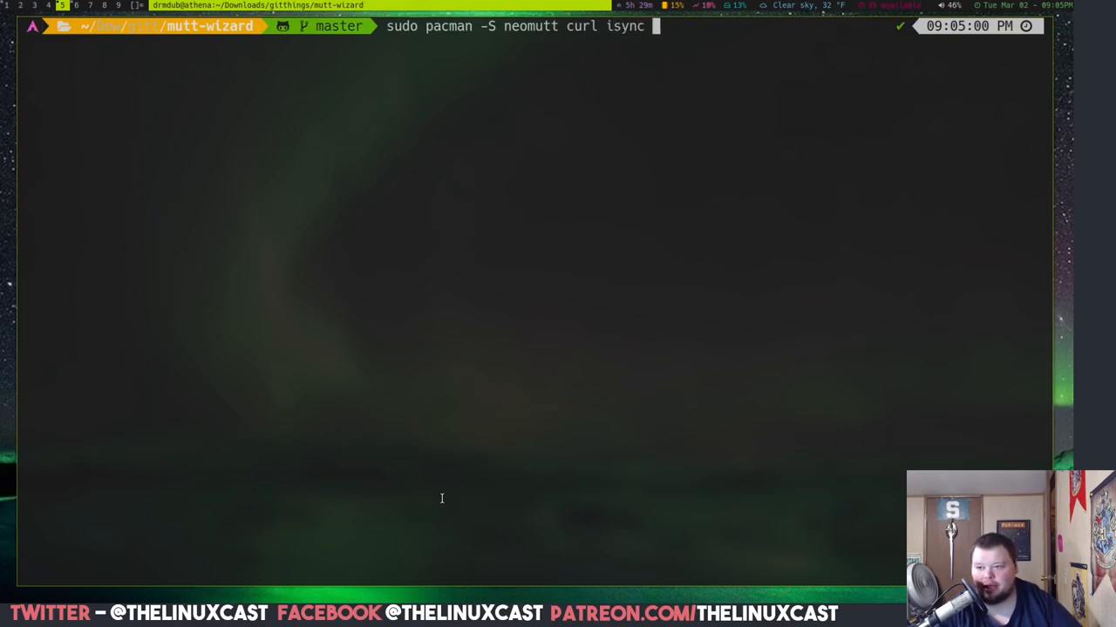
pyautogui.write('msmtp')
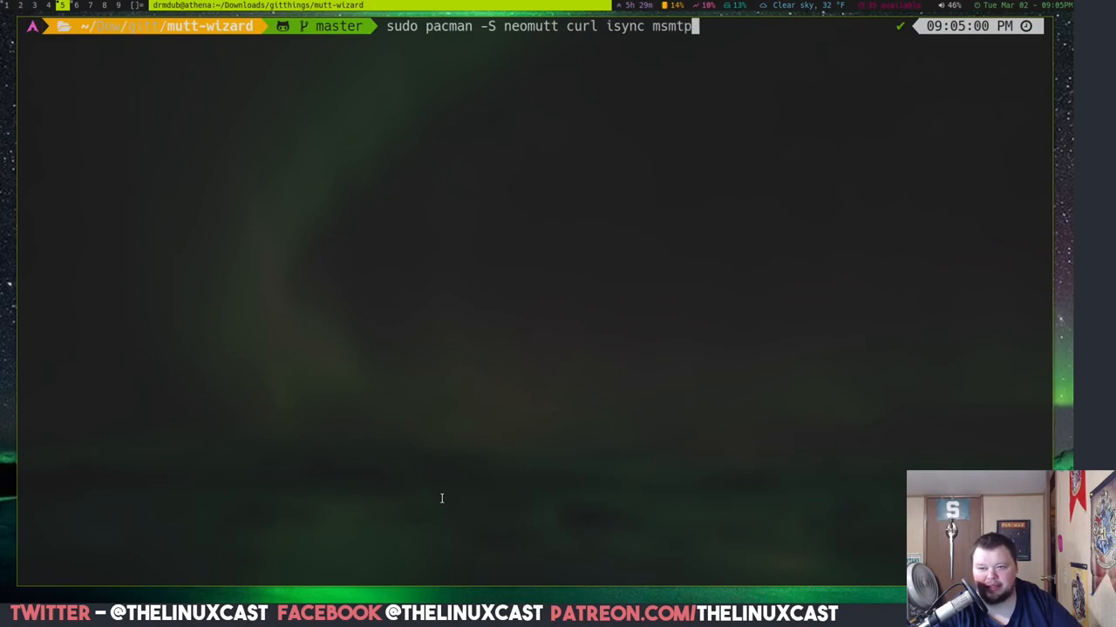
pyautogui.write('pass')
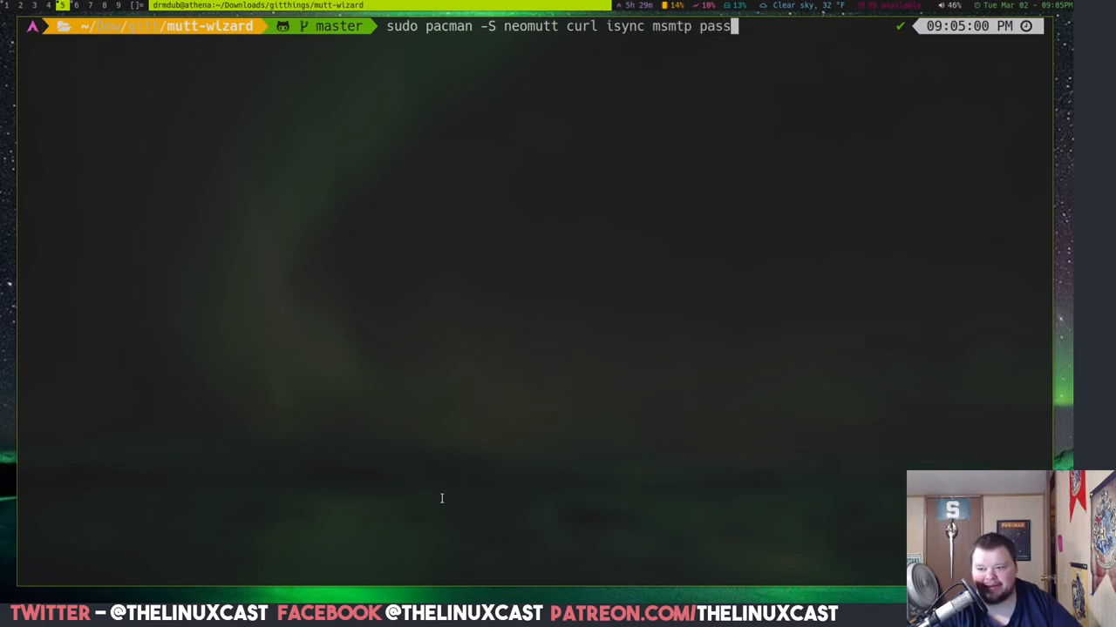
pyautogui.write('pam')
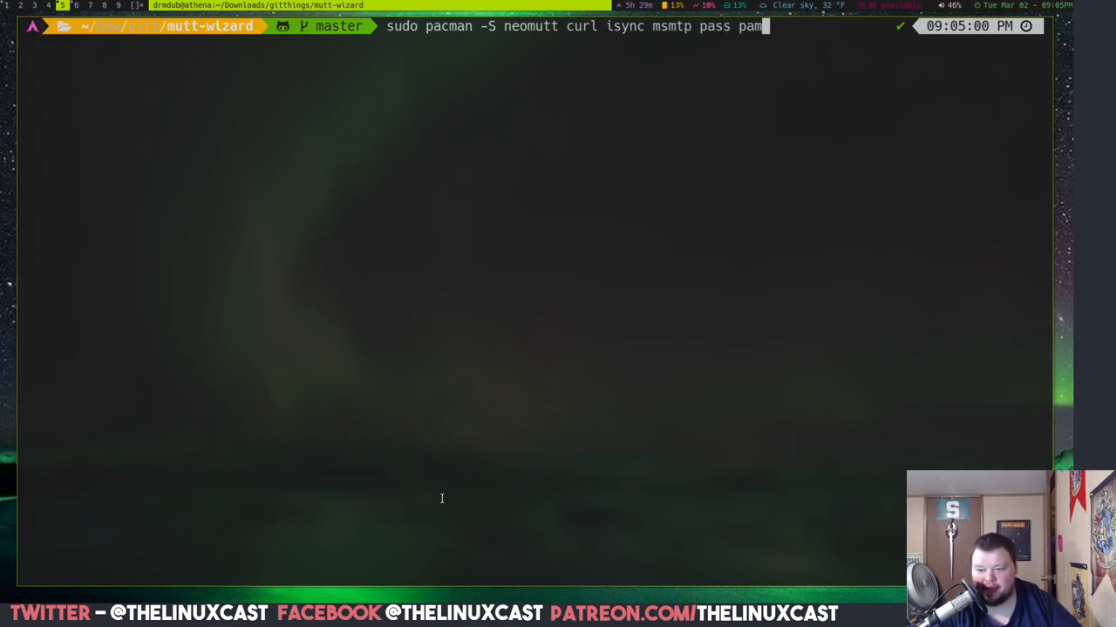
pyautogui.write('-gnupg')
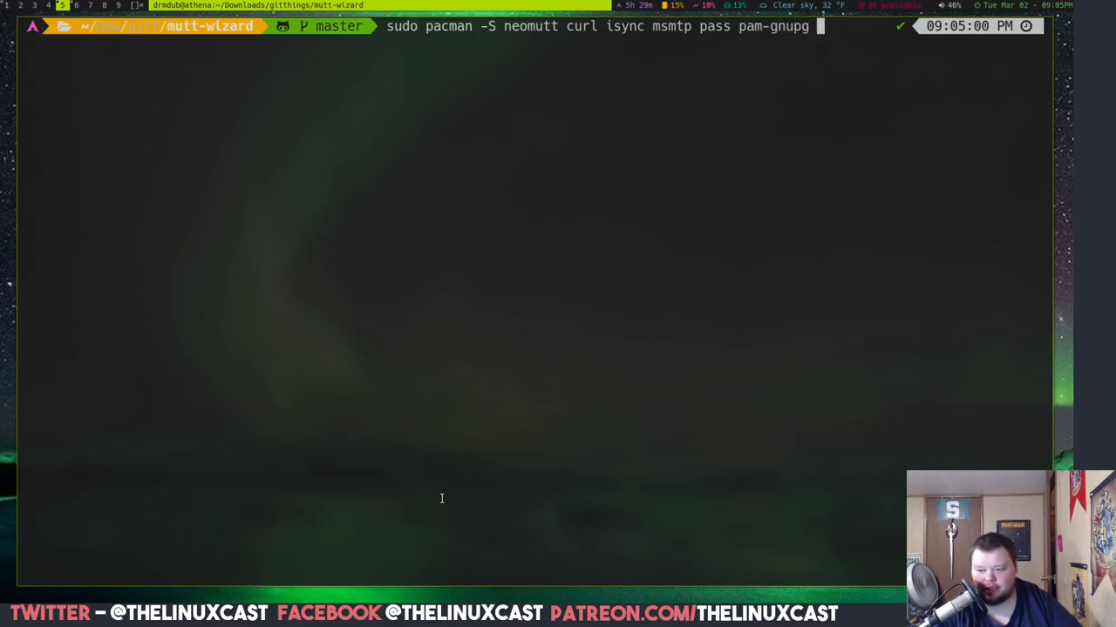
pyautogui.write('notmuch')
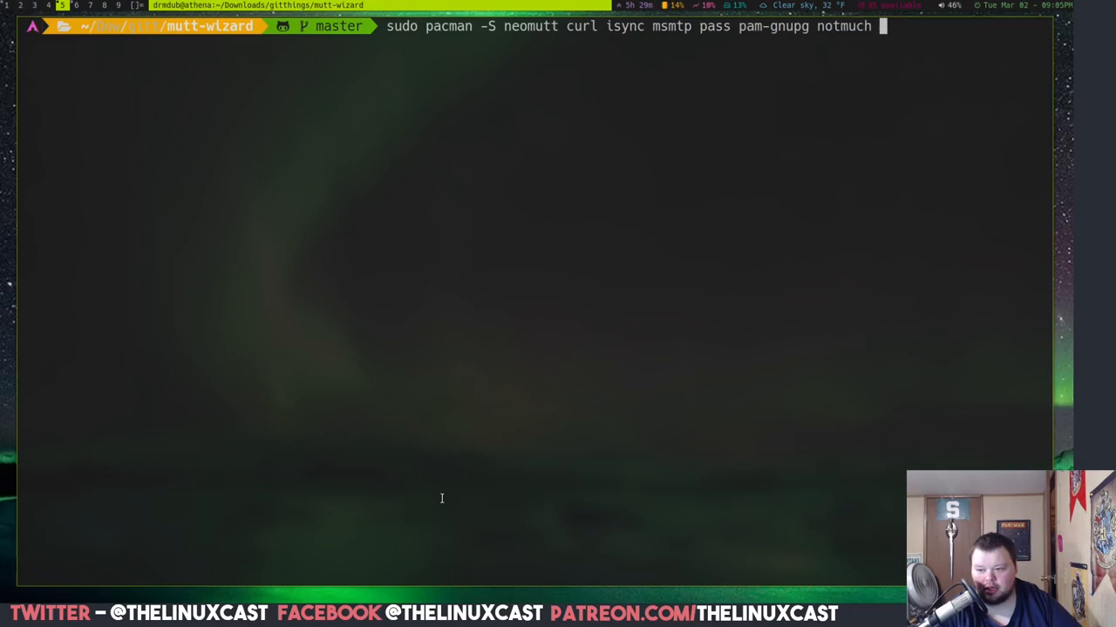
pyautogui.write('a')
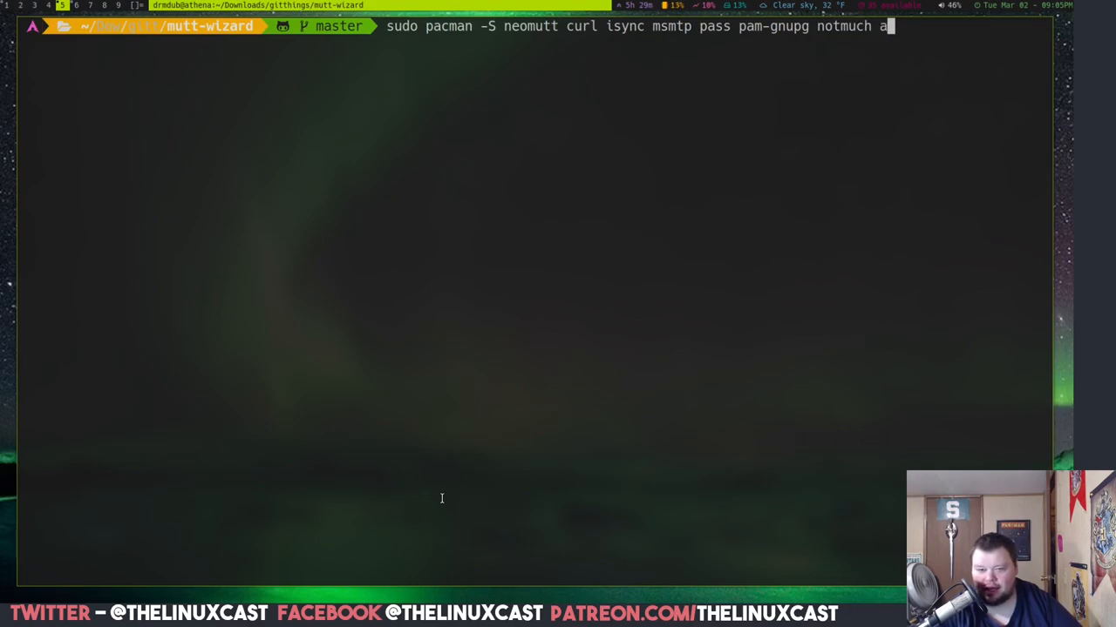
pyautogui.write('book')
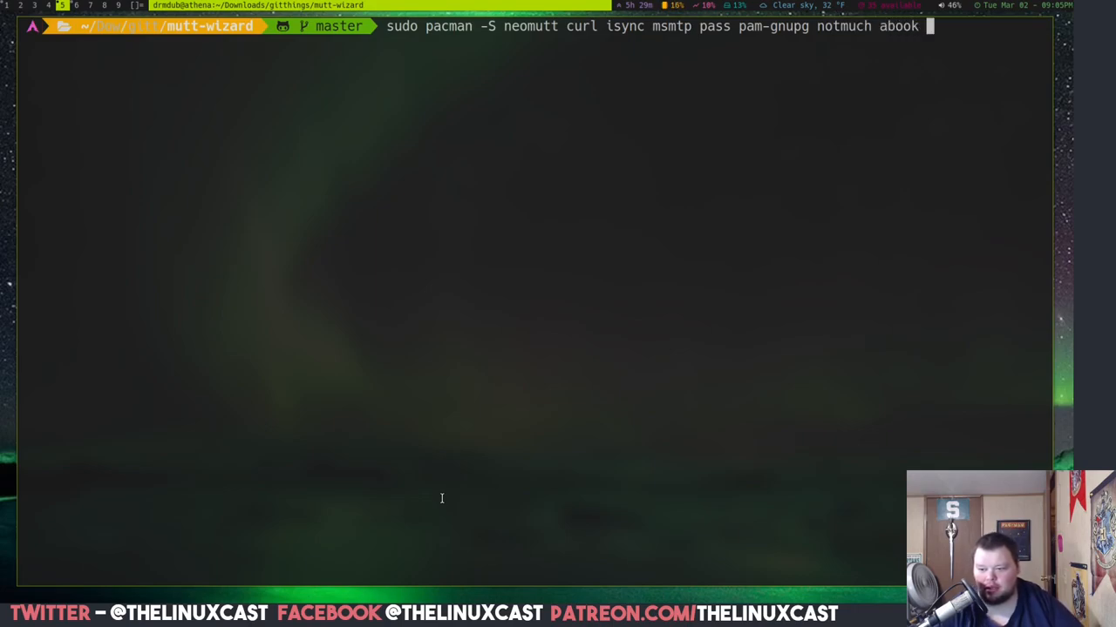
pyautogui.moveTo(700, 376)
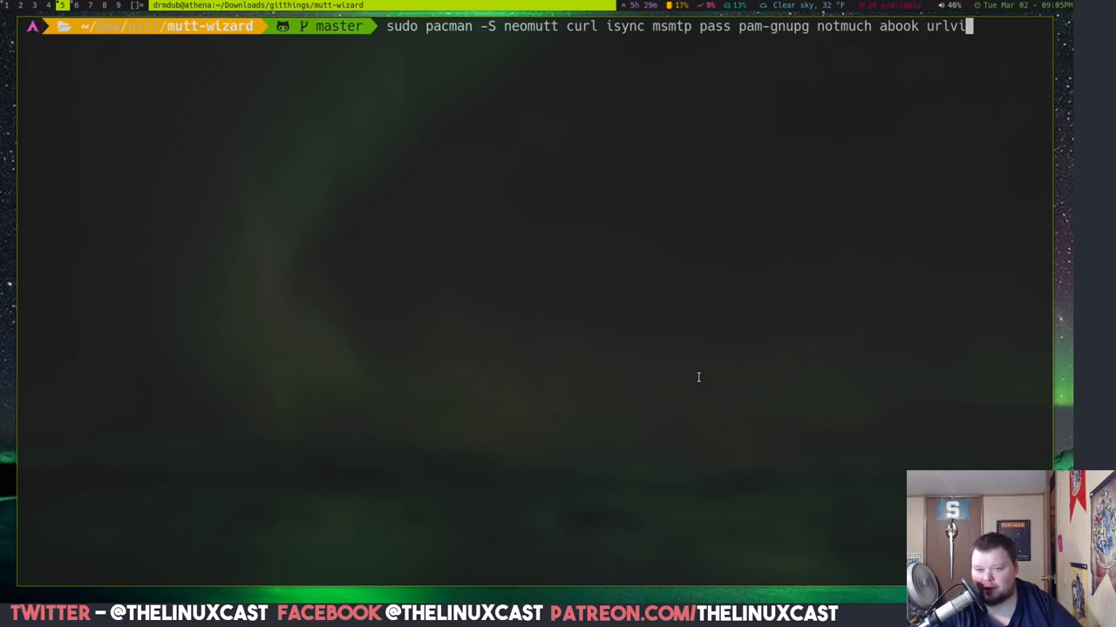
# - Try adding urlview, cronie and mpop, then remove them, leaving the original package list to run
pyautogui.write('e')
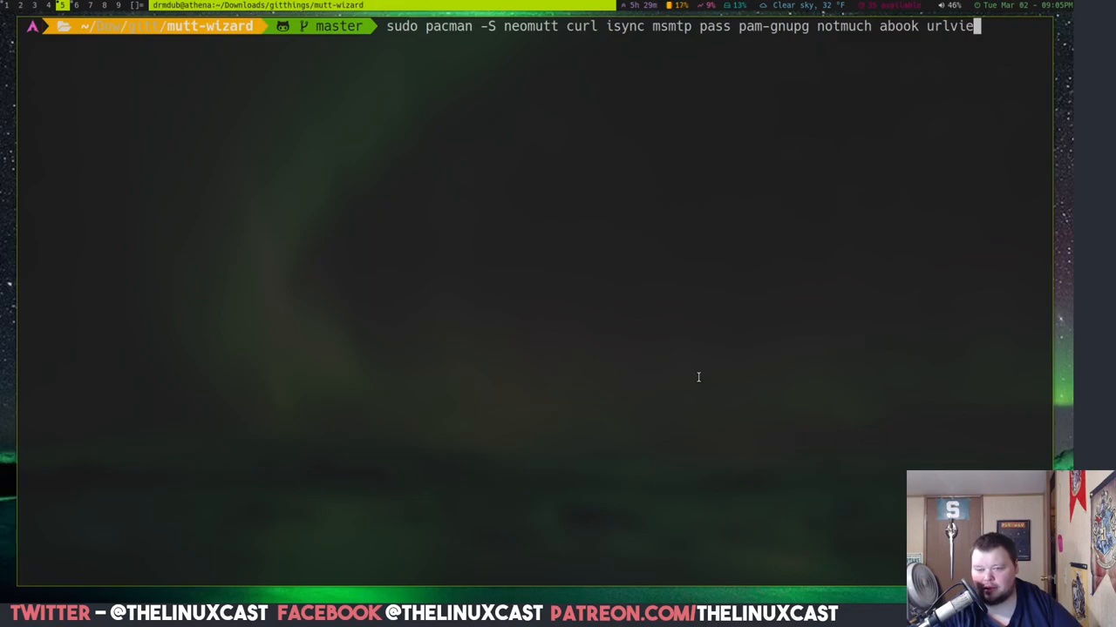
pyautogui.press('BackSpace')
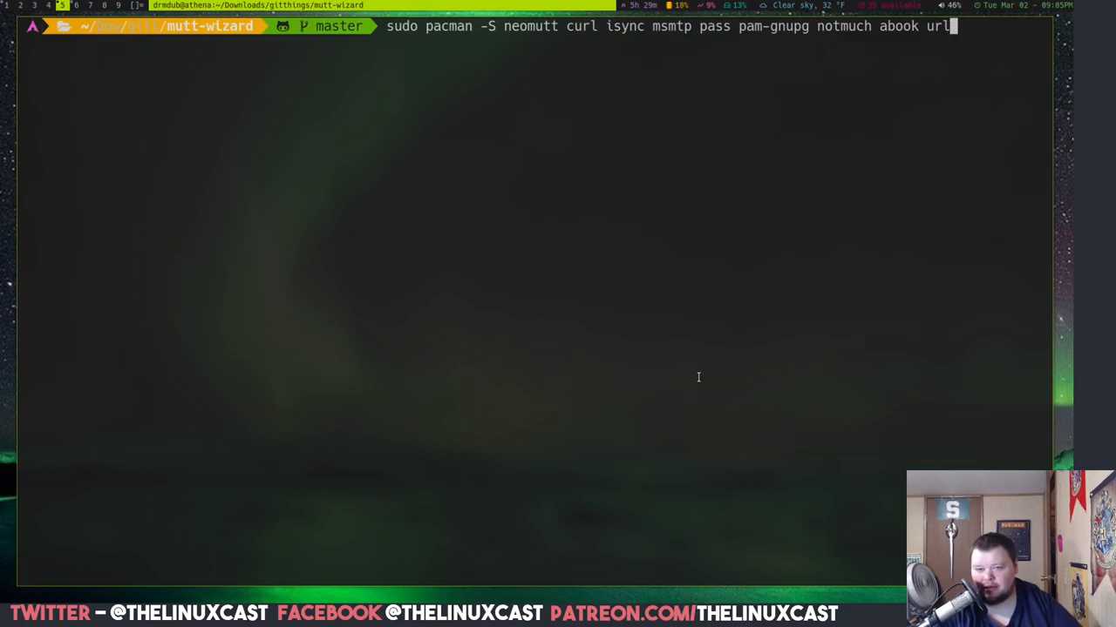
pyautogui.write('vie')
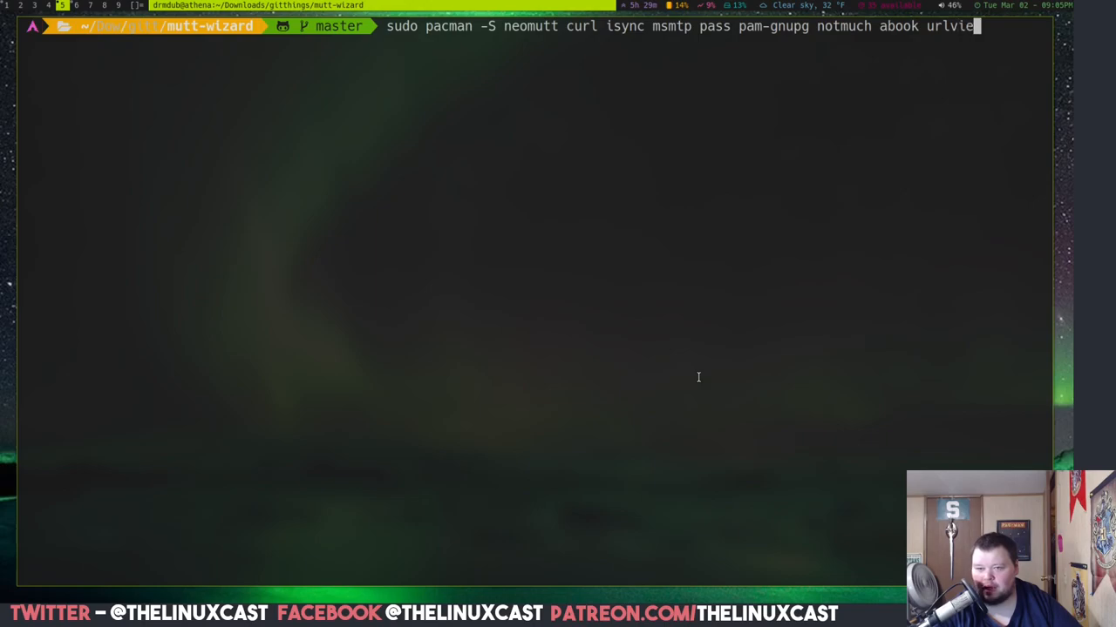
pyautogui.write('w')
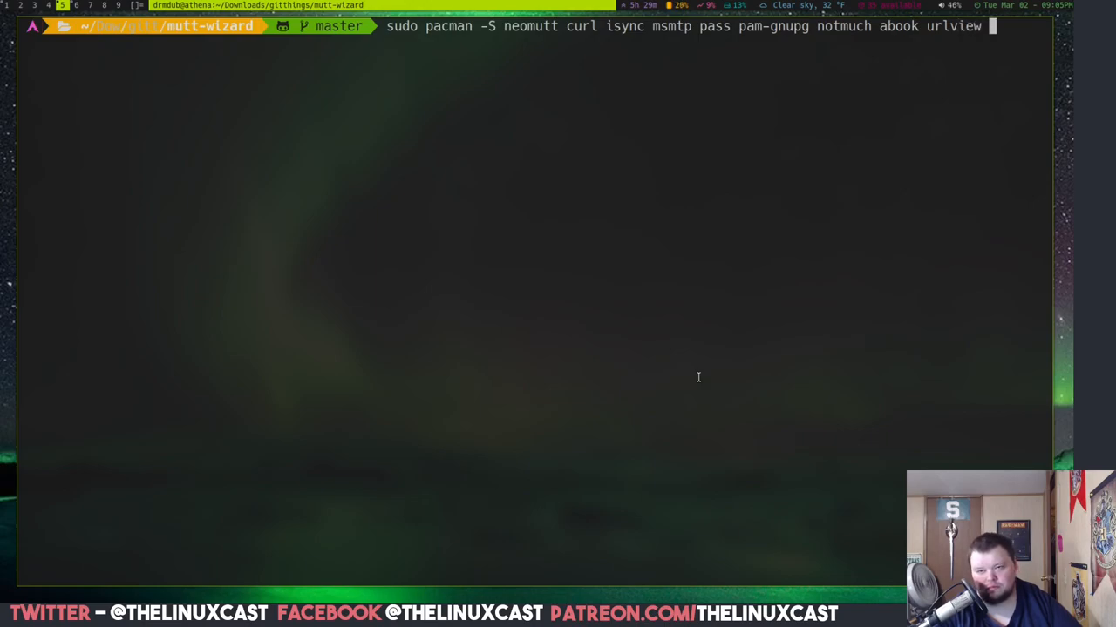
pyautogui.press('BackSpace')
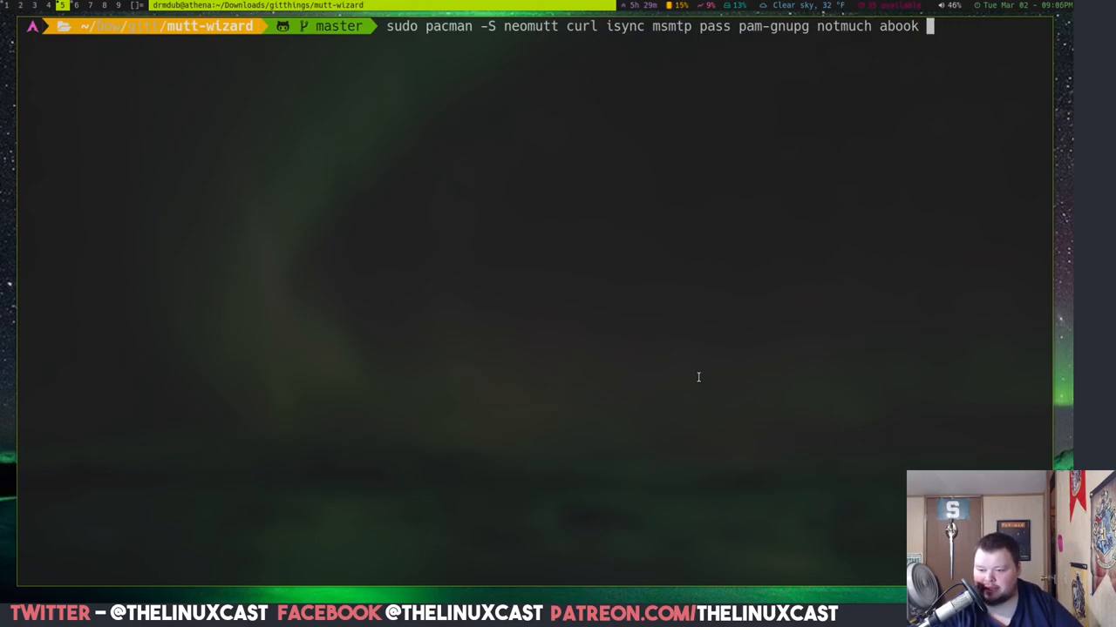
pyautogui.write('cro')
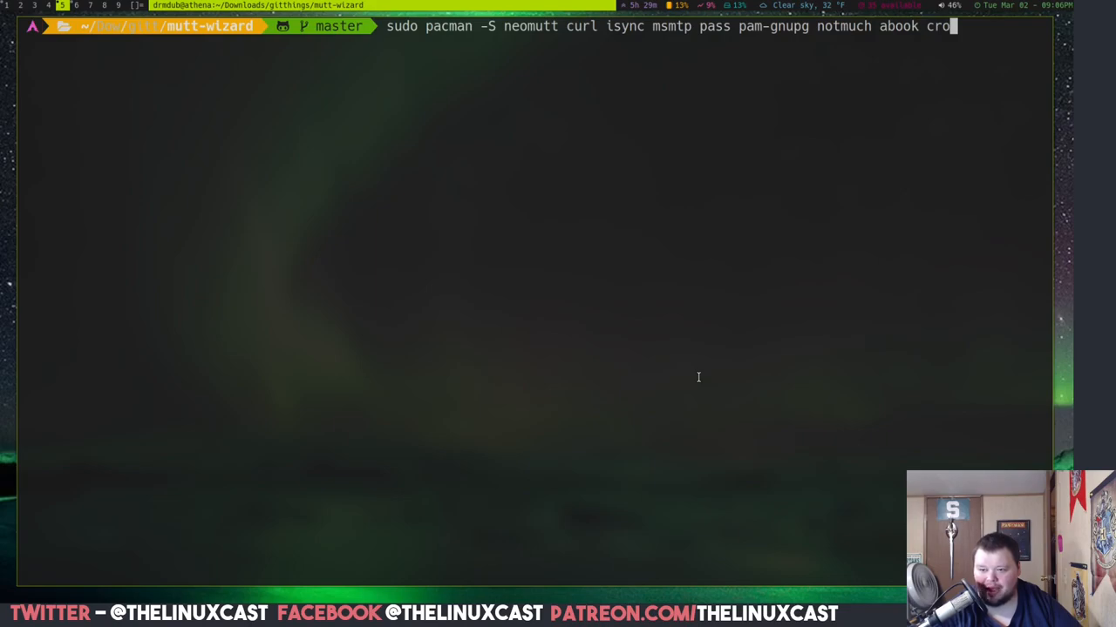
pyautogui.write('nie')
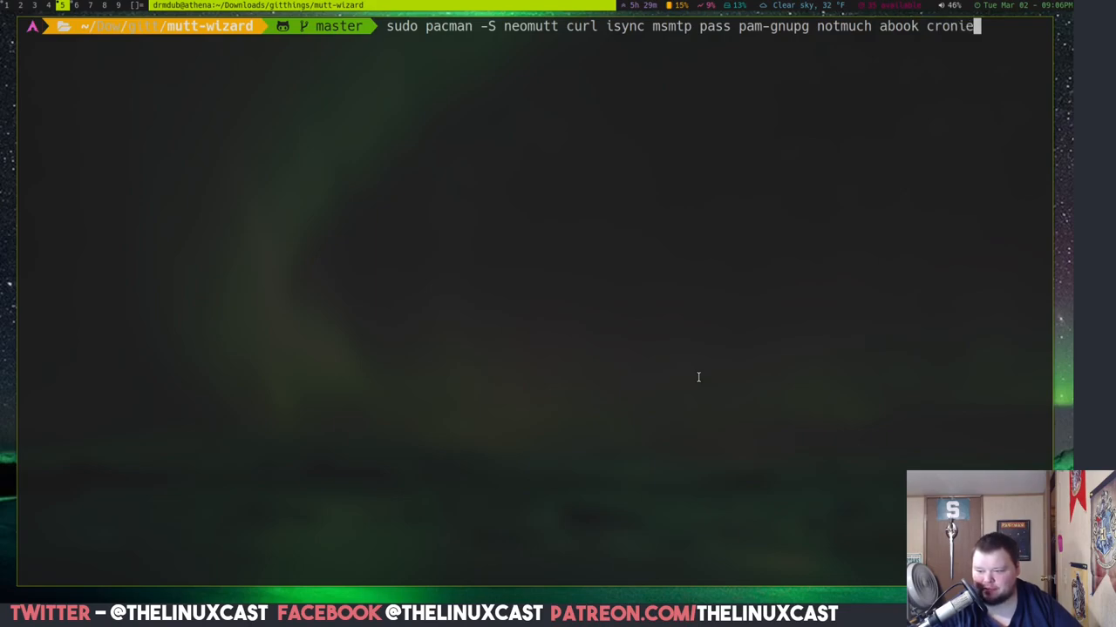
pyautogui.press('BackSpace')
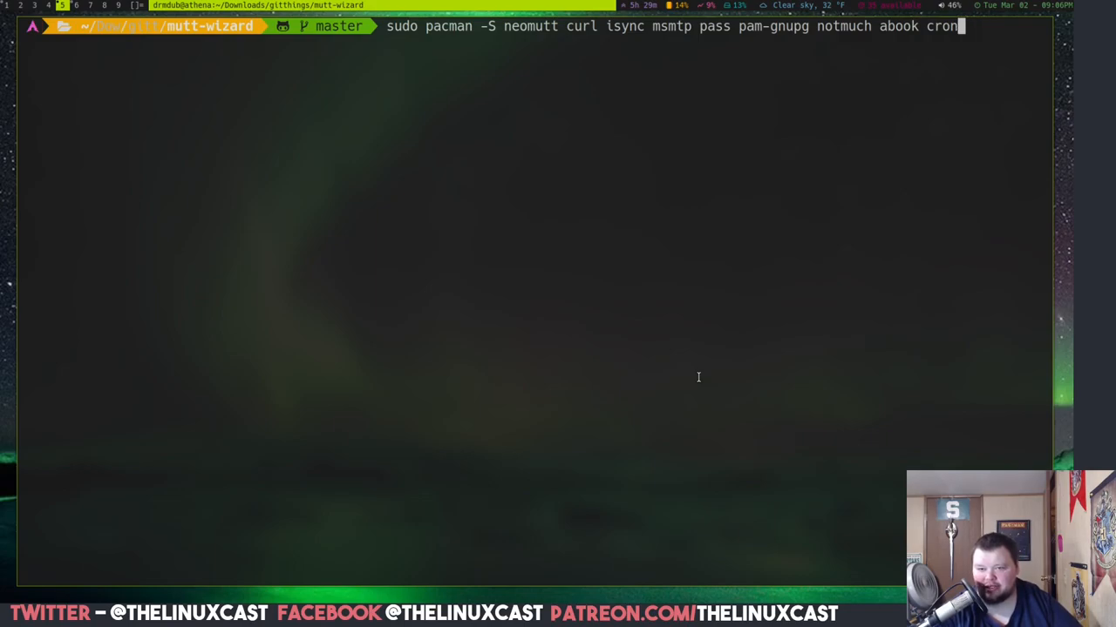
pyautogui.press('BackSpace')
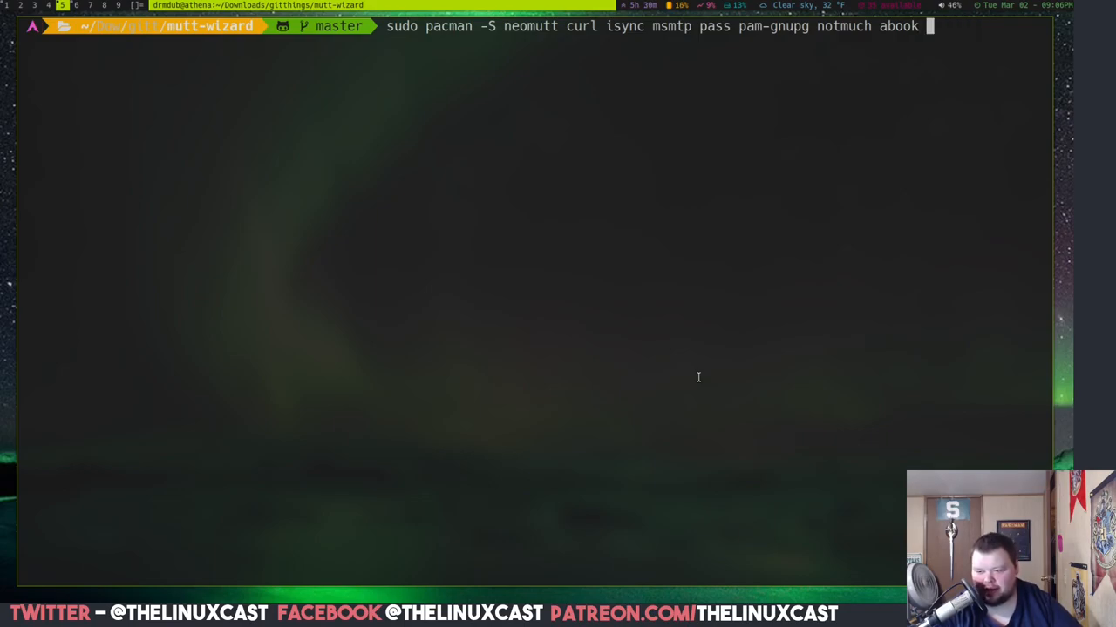
pyautogui.write('mp')
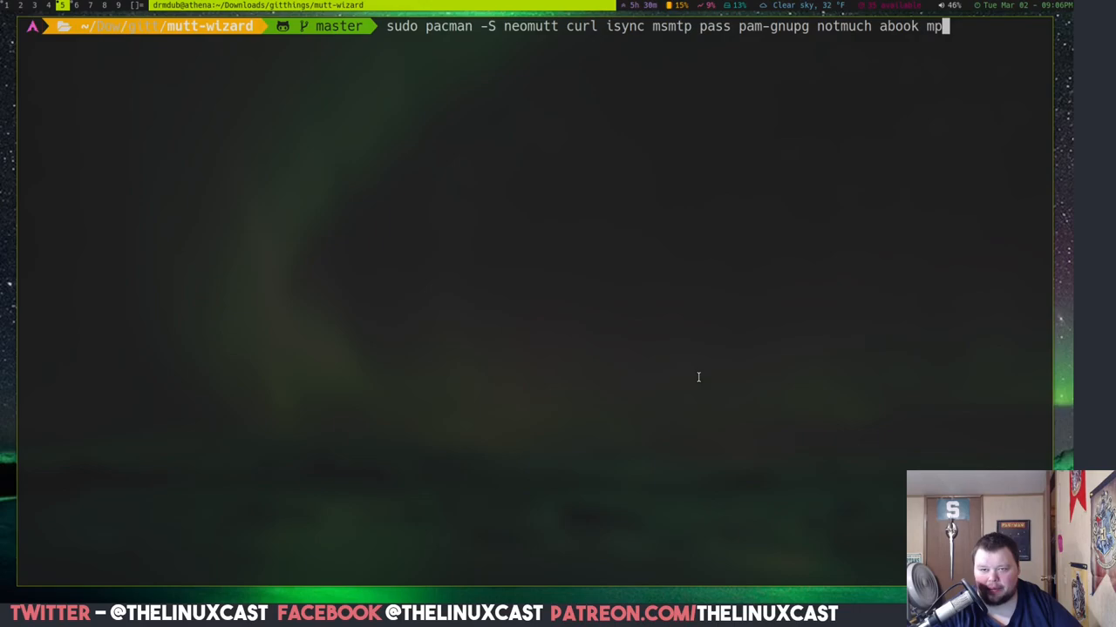
pyautogui.write('o')
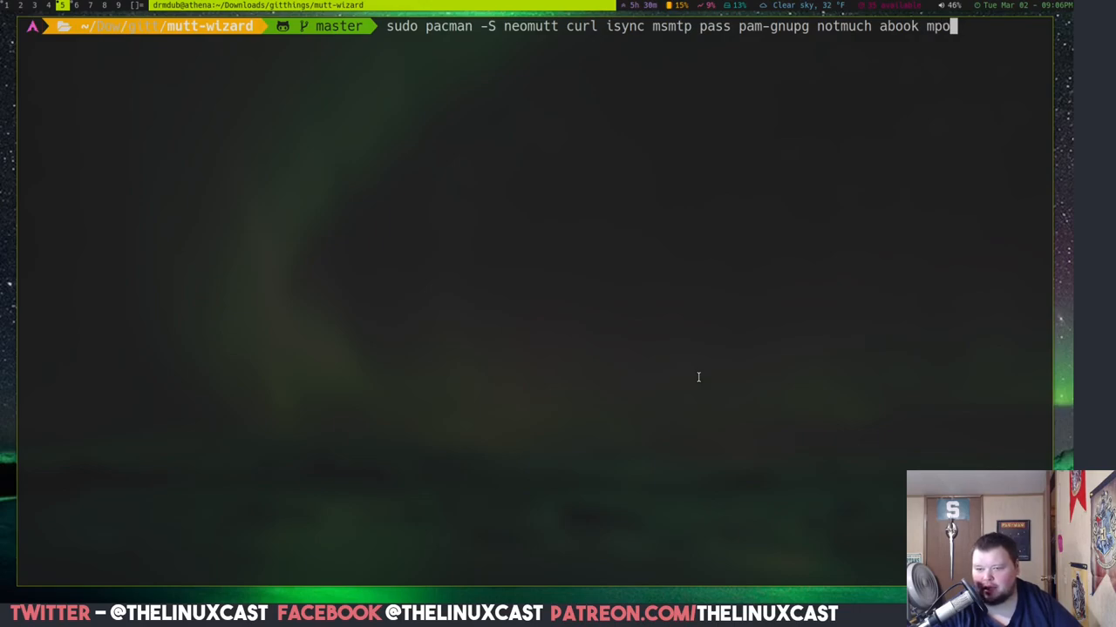
pyautogui.press('BackSpace')
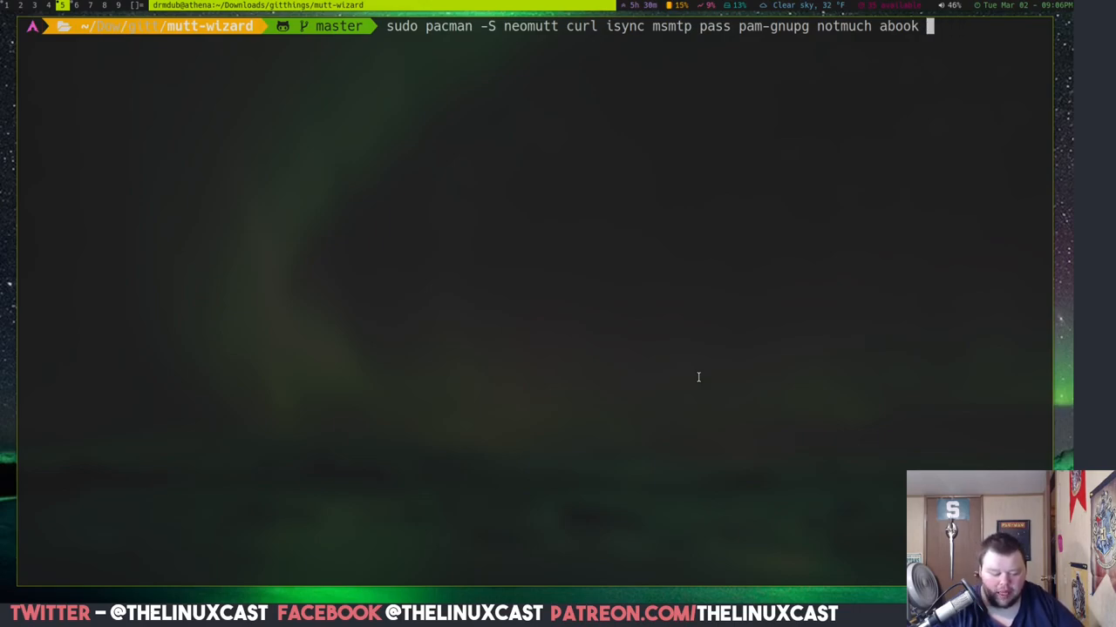
pyautogui.write('mpop')
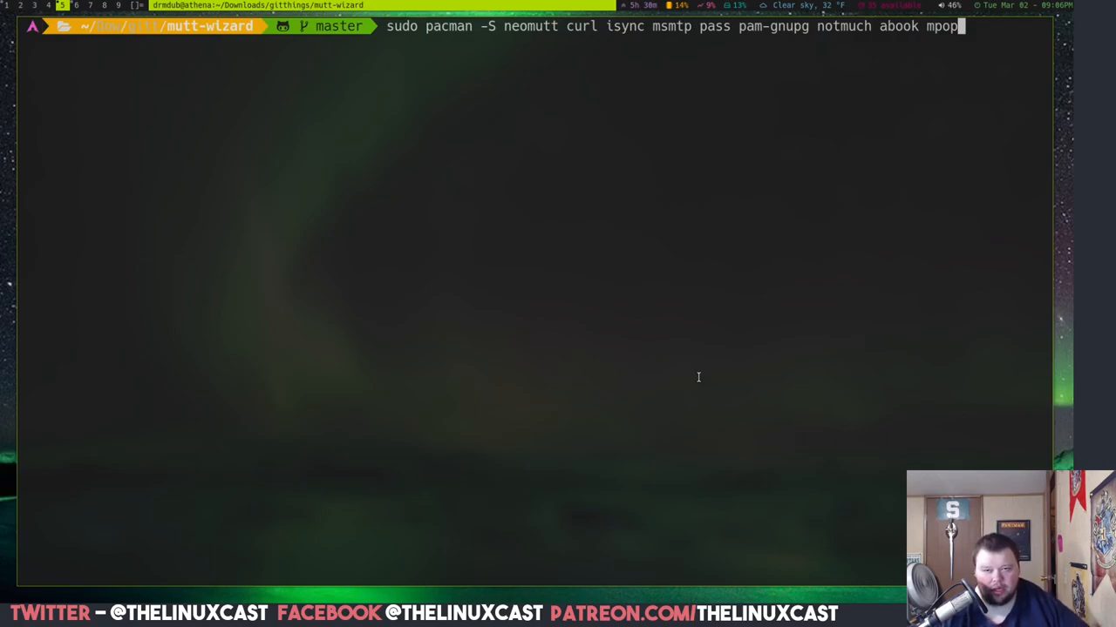
pyautogui.press('BackSpace')
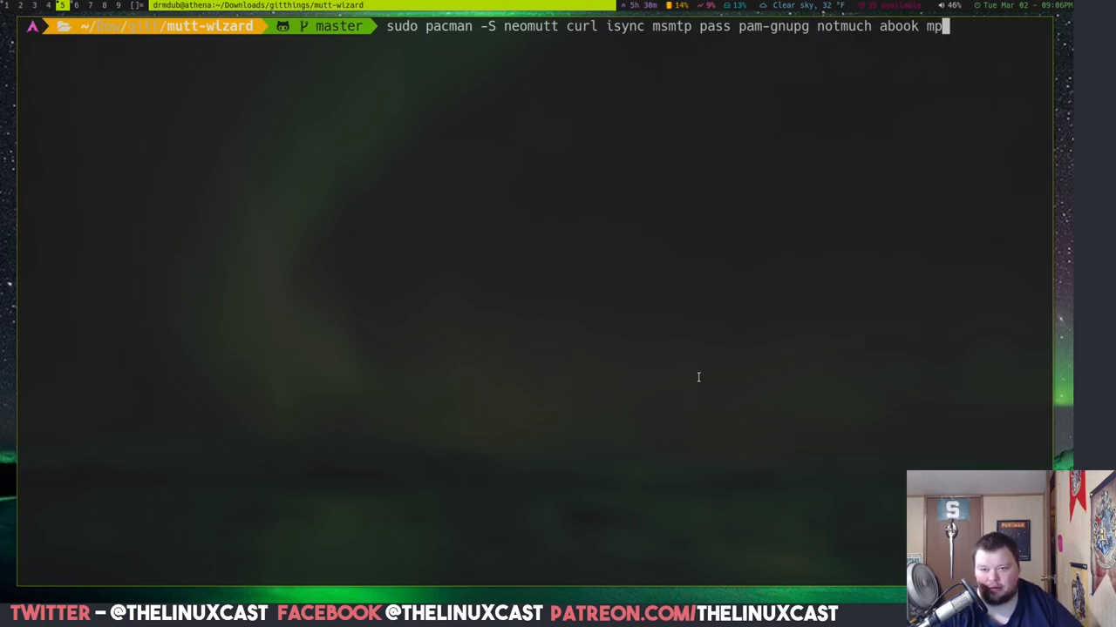
pyautogui.press('BackSpace')
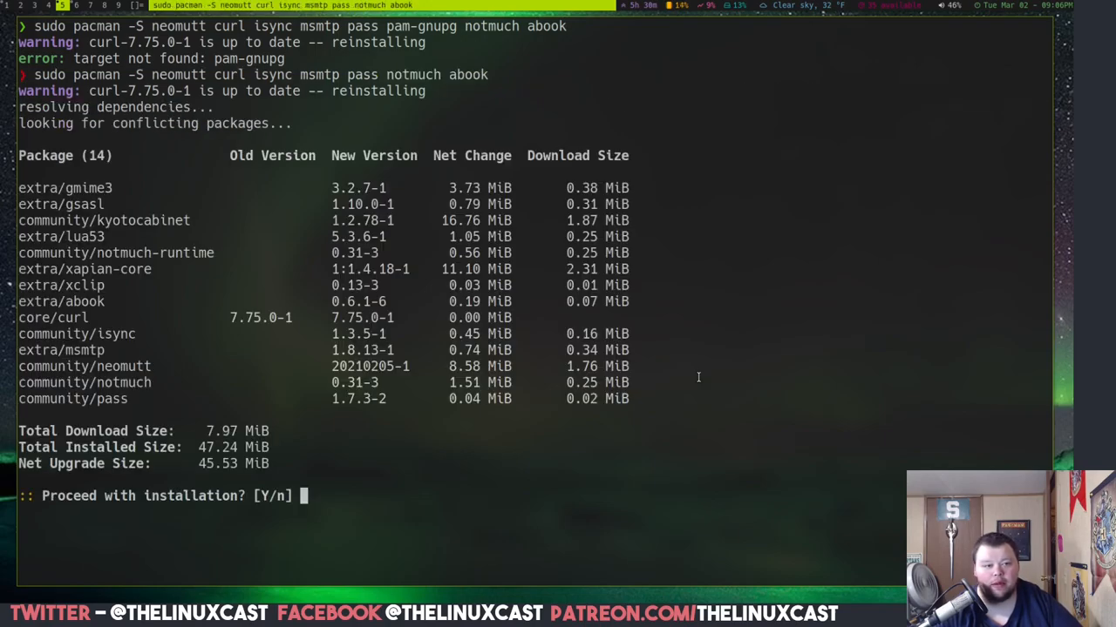
# - Confirm with y so pacman installs all 14 packages, then start a yay -S command
pyautogui.write('y')
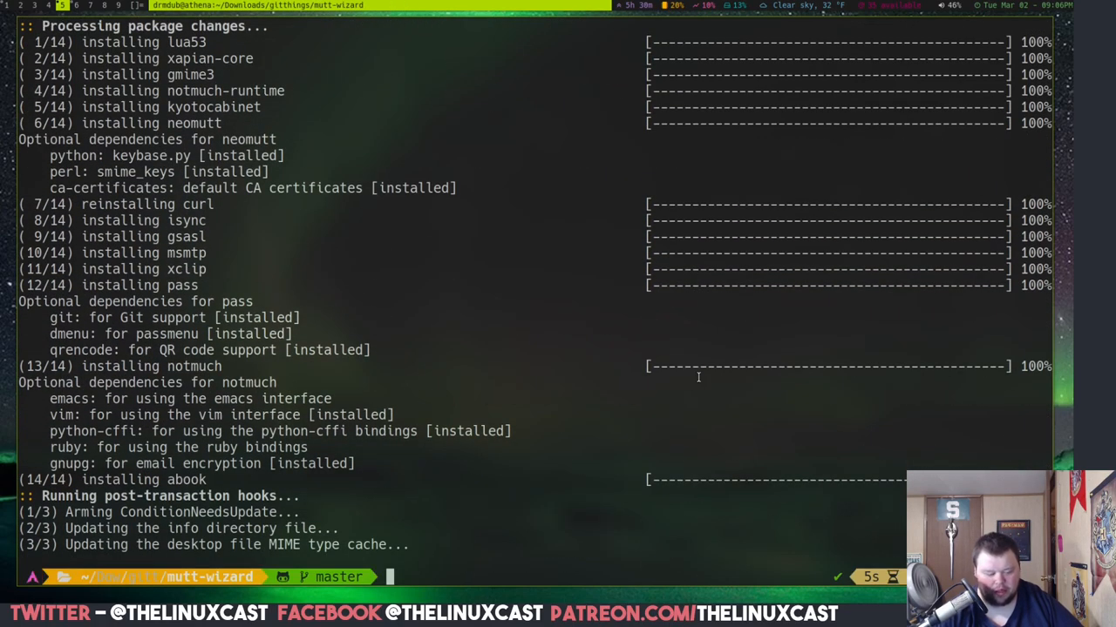
pyautogui.write('yay -S boytop')
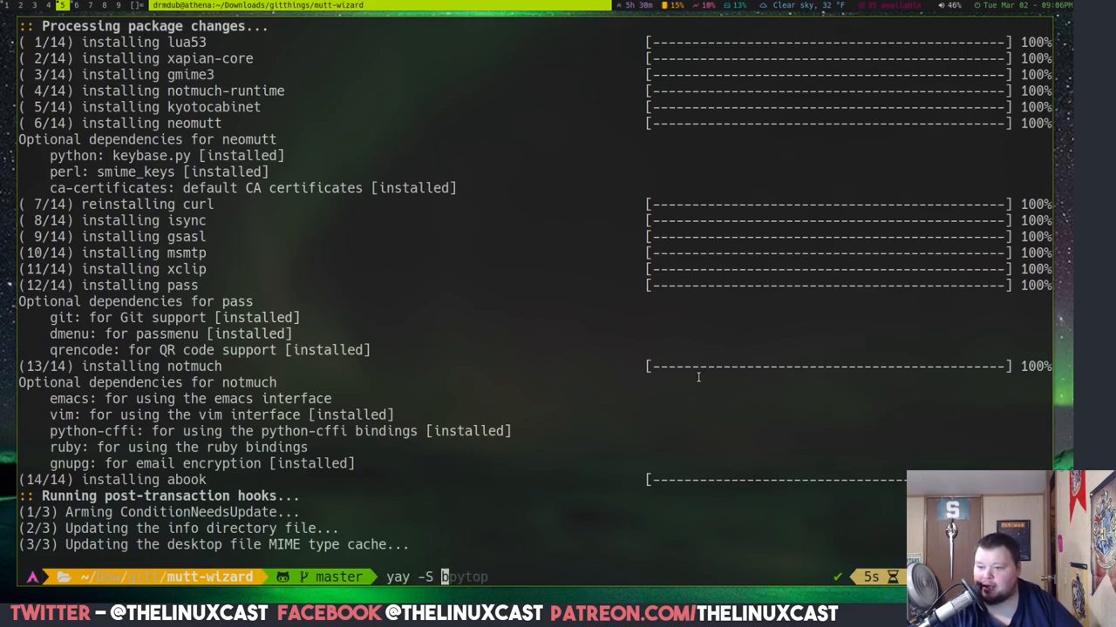
# - Install pam-gnupg and urlview from the AUR with yay, letting them build
pyautogui.write('am-gn')
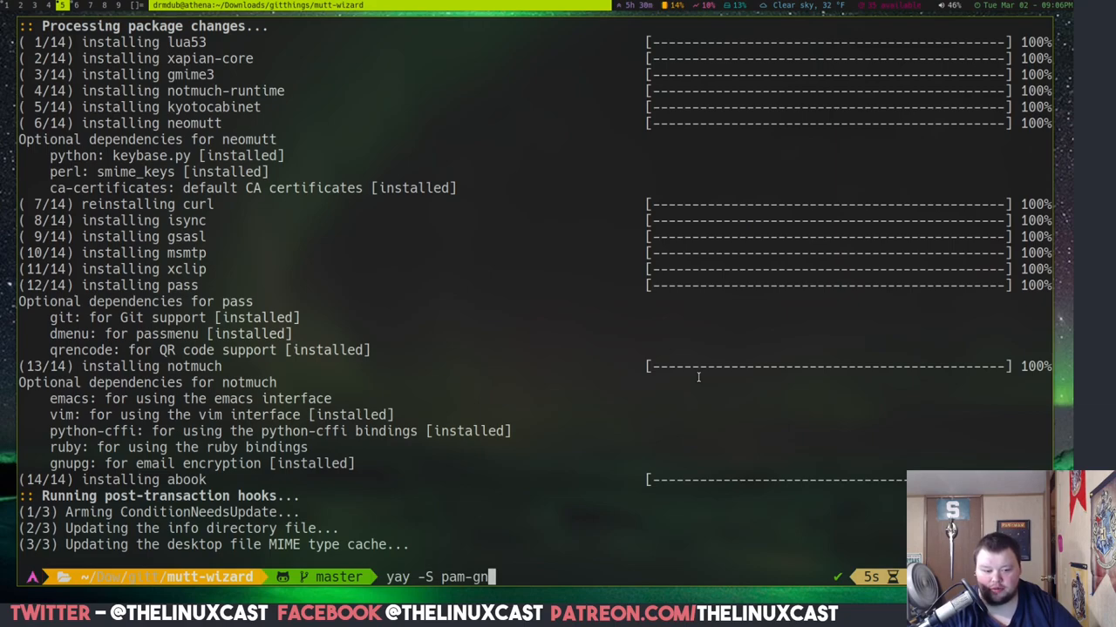
pyautogui.write('upg')
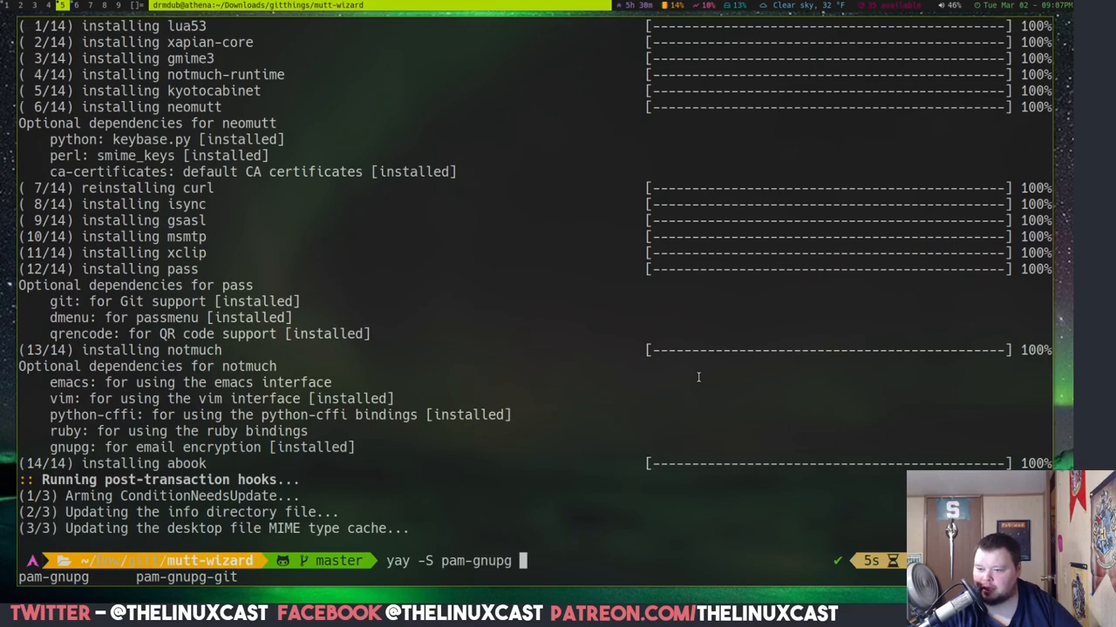
pyautogui.write('url')
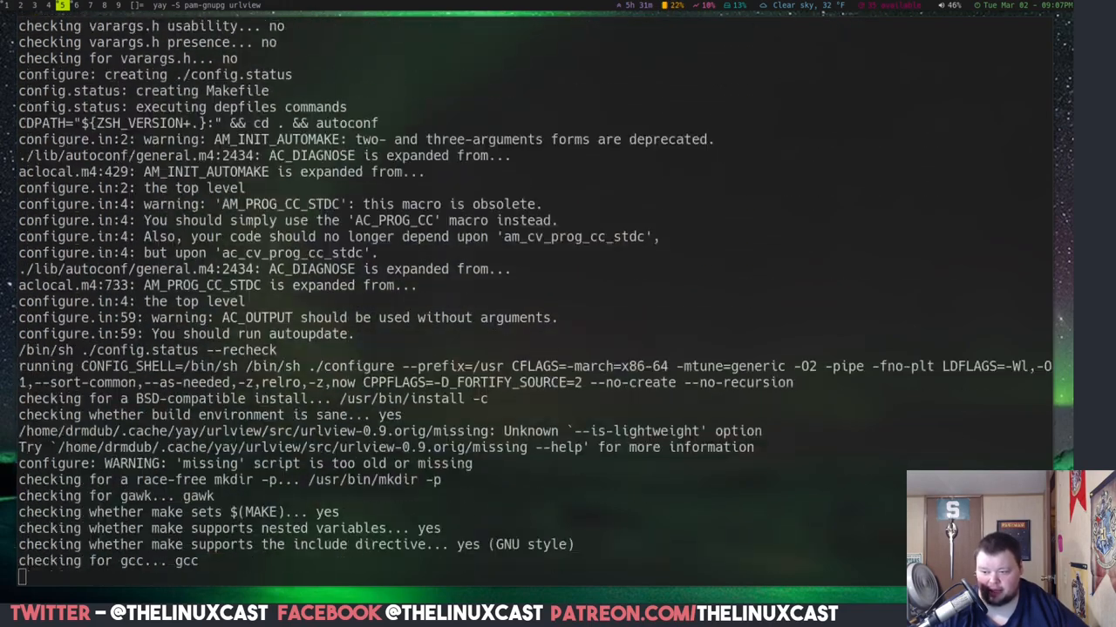
pyautogui.scroll(-3)
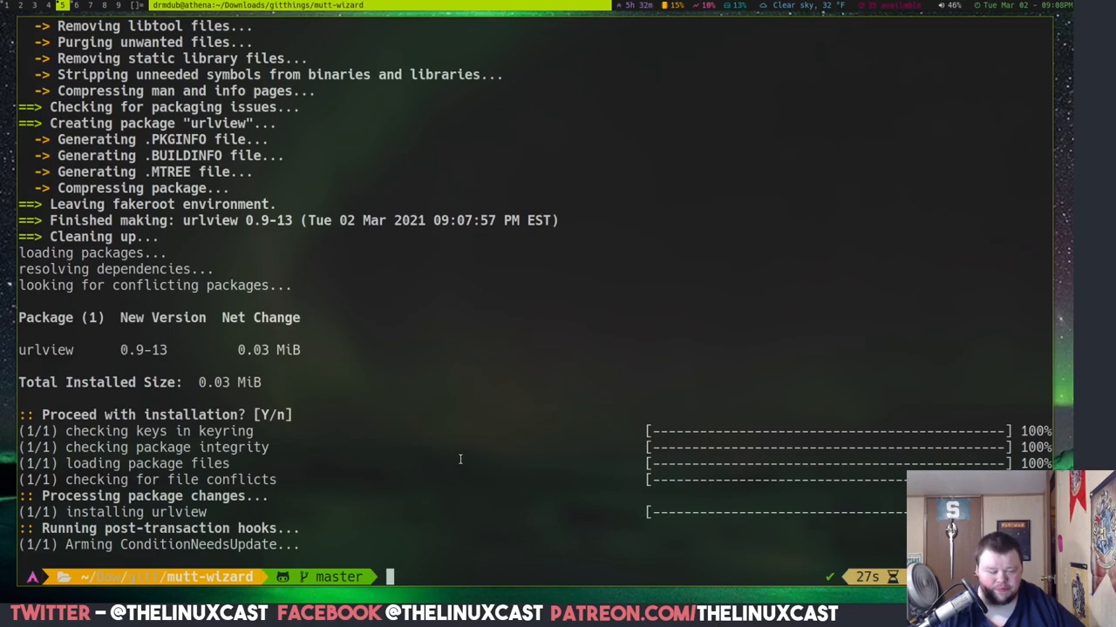
pyautogui.moveTo(478, 453)
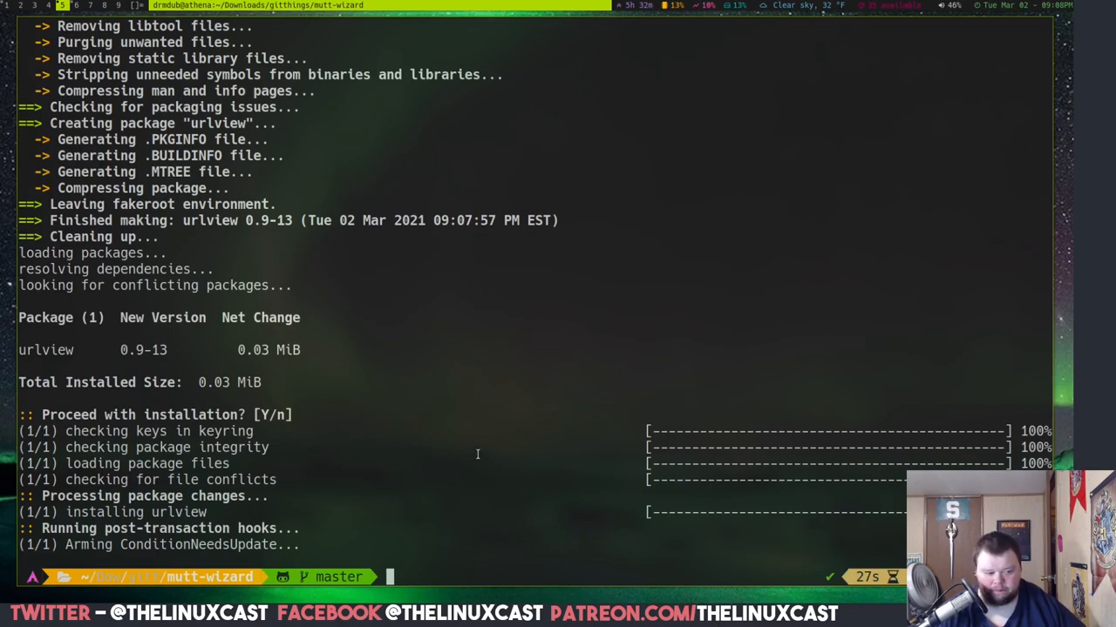
pyautogui.moveTo(517, 460)
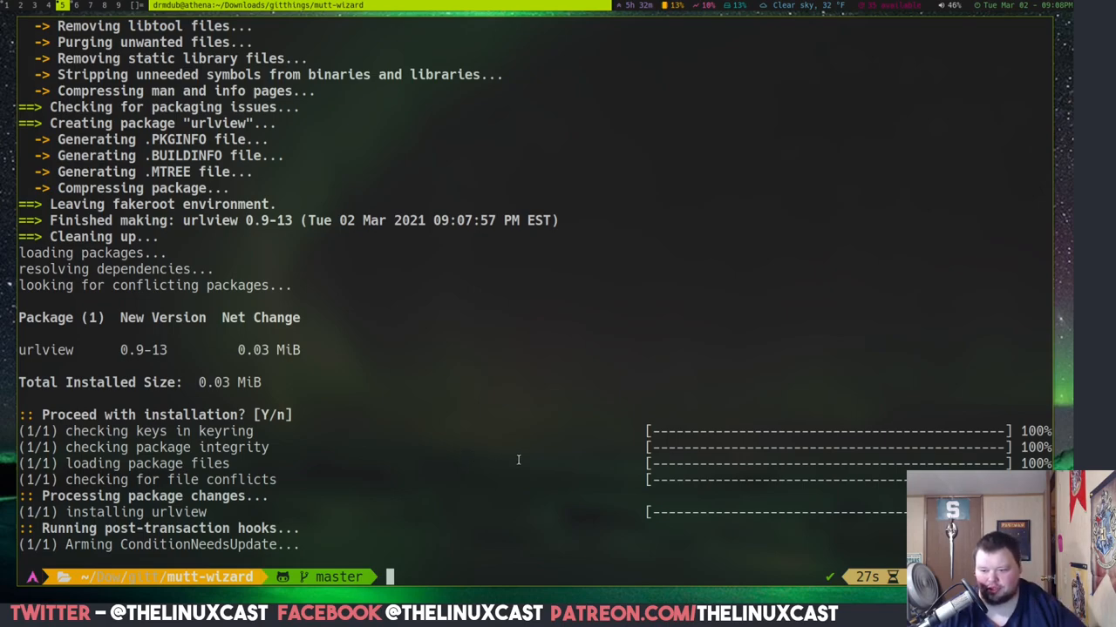
pyautogui.moveTo(613, 450)
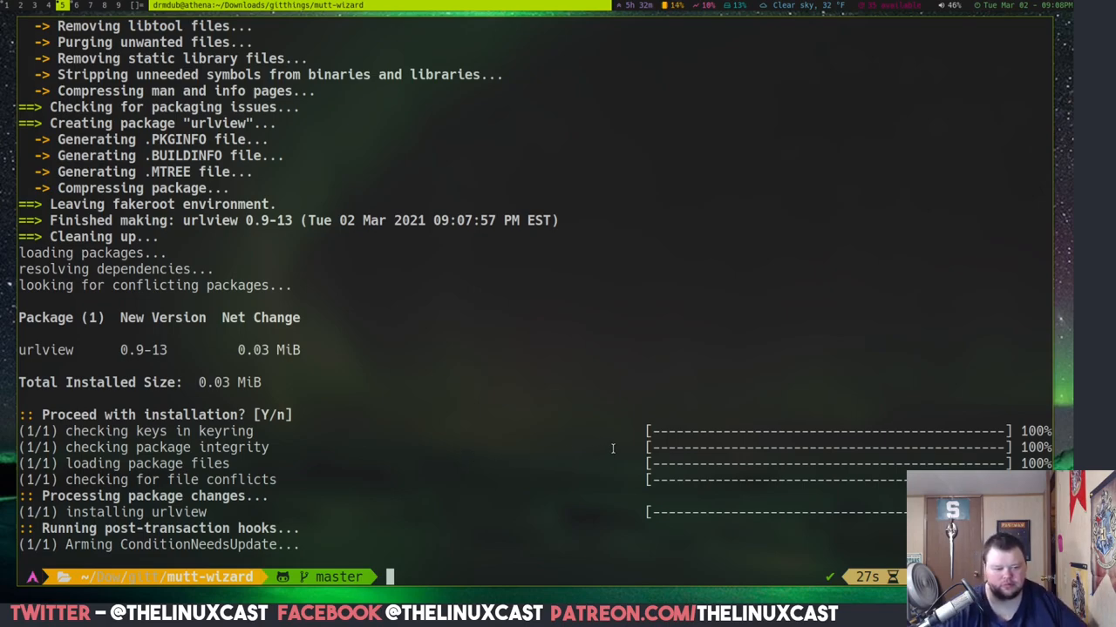
# - Clear the screen and run mw to show mutt-wizard's usage help
pyautogui.write('clear')
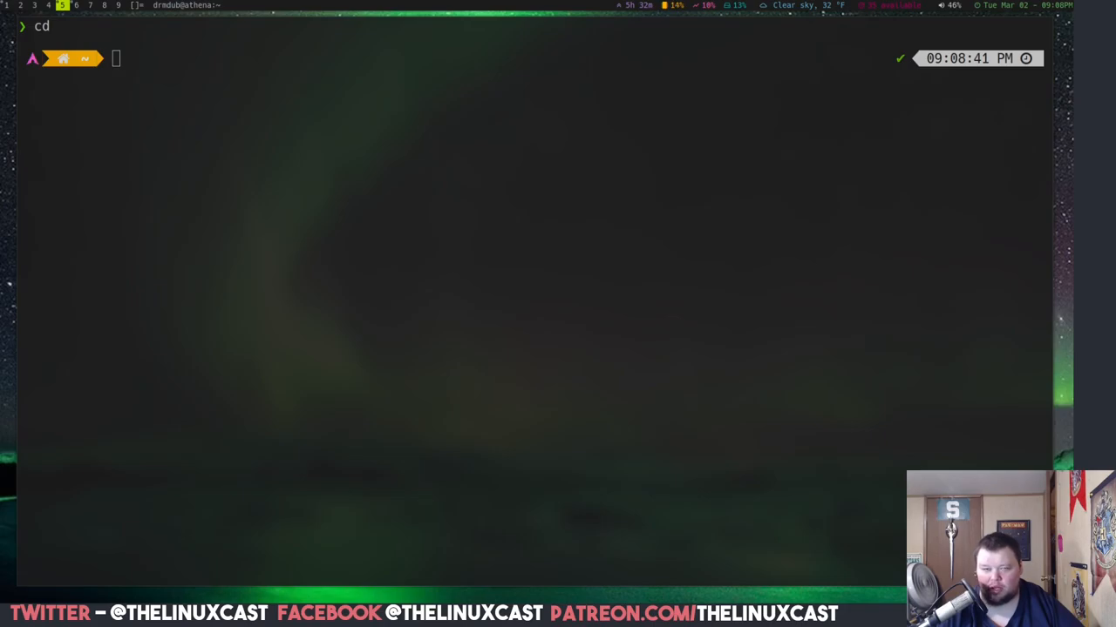
pyautogui.moveTo(460, 326)
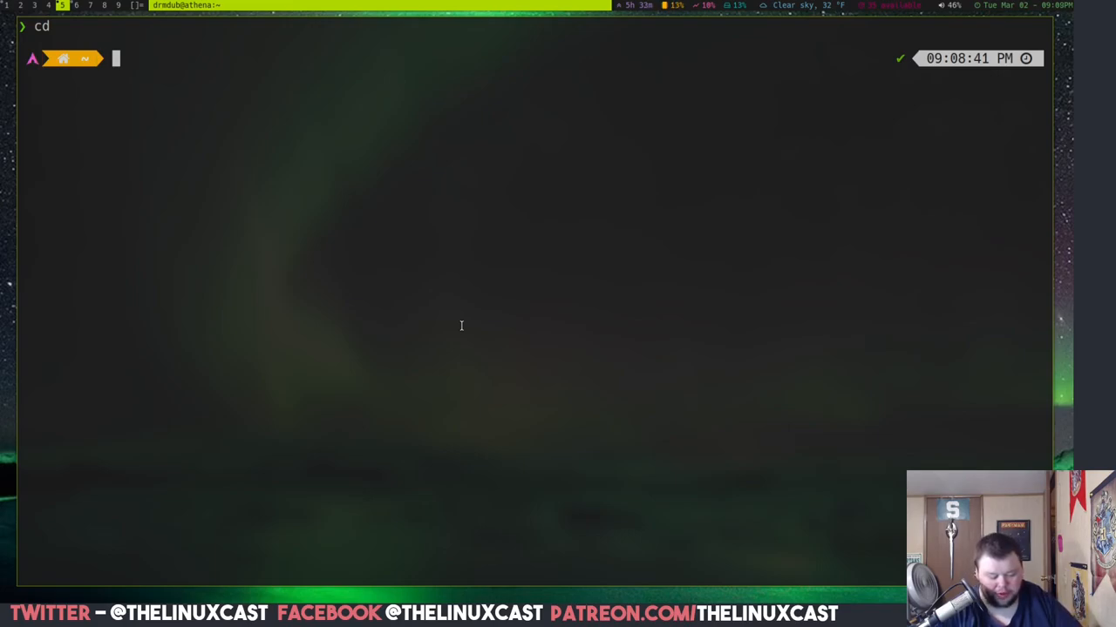
pyautogui.write('mw')
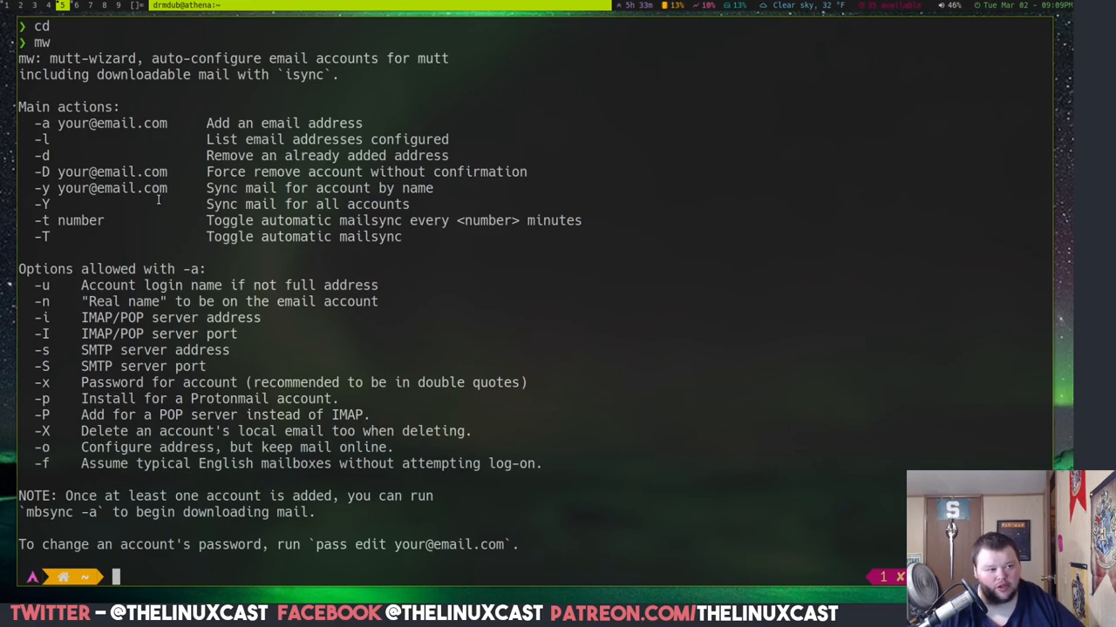
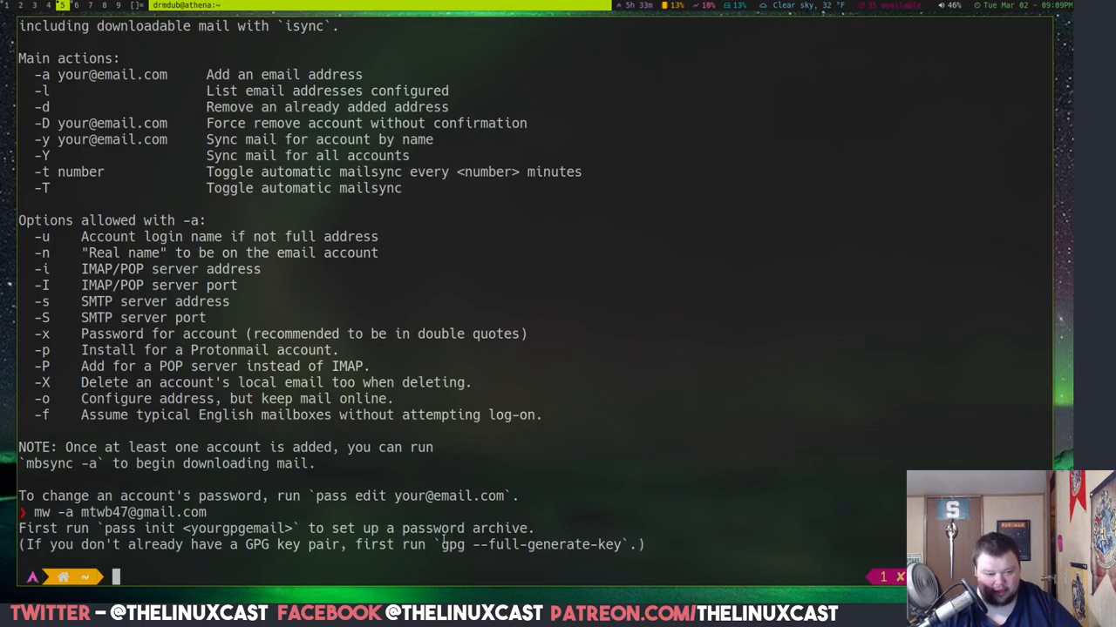
pyautogui.doubleClick(526, 544)
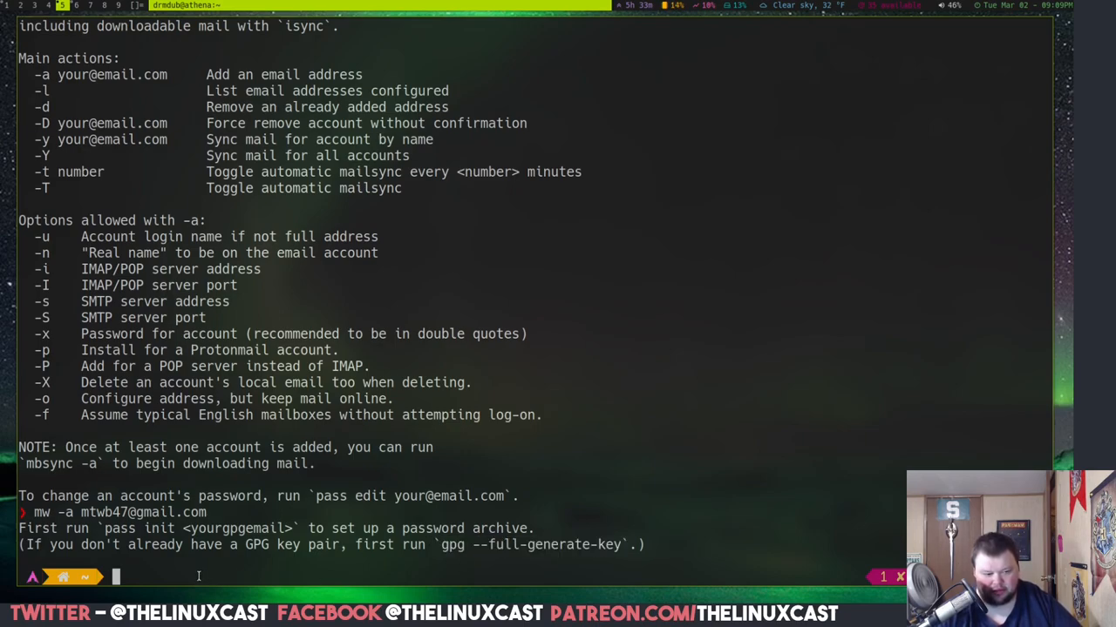
# - Start gpg --full-generate-key choosing RSA (1), 3072 bits, no expiry (0) and confirm y
pyautogui.write('gpg --full-gener')
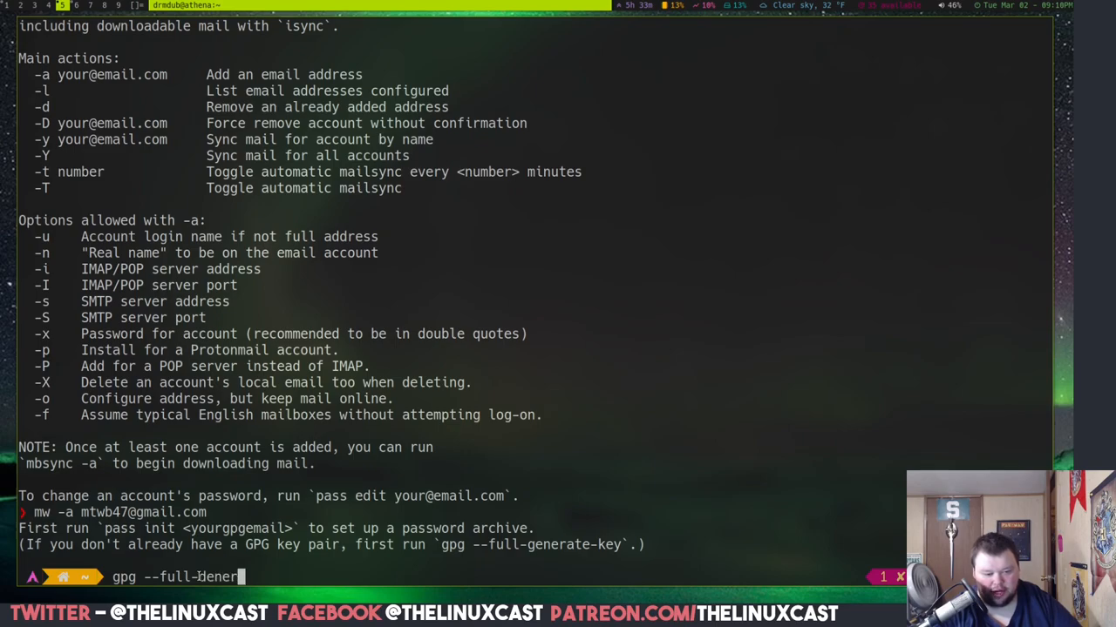
pyautogui.write('ate-key')
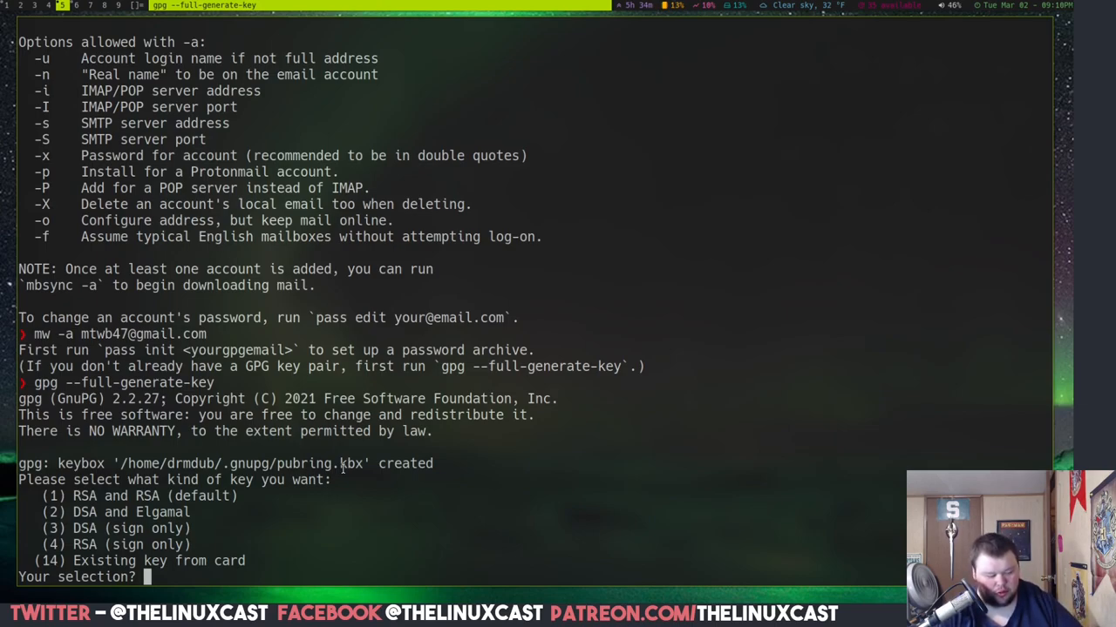
pyautogui.write('1')
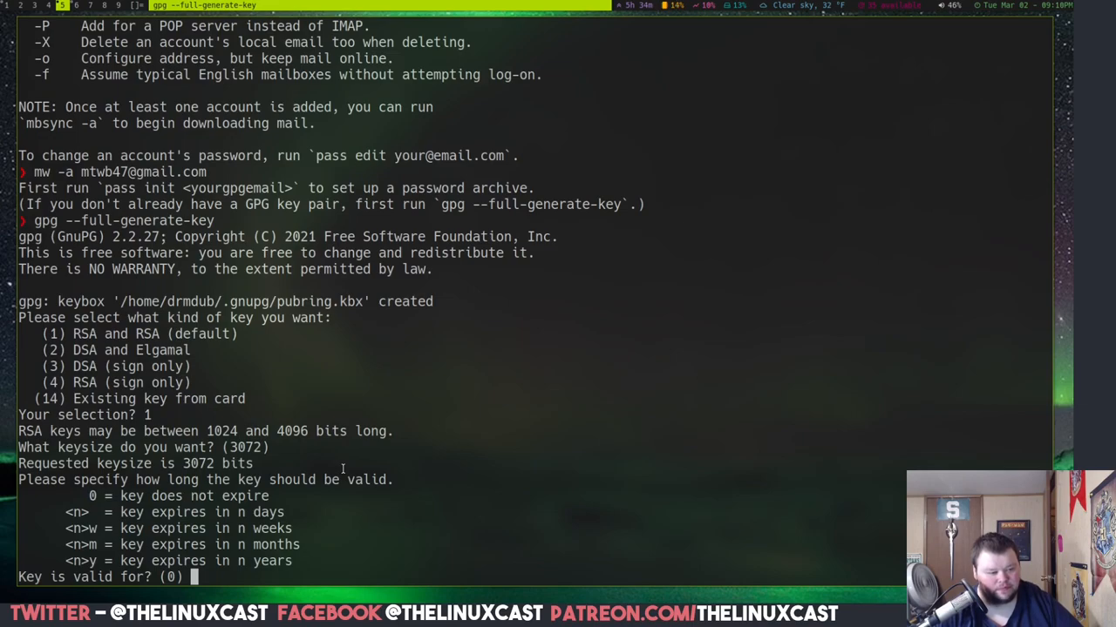
pyautogui.write('0')
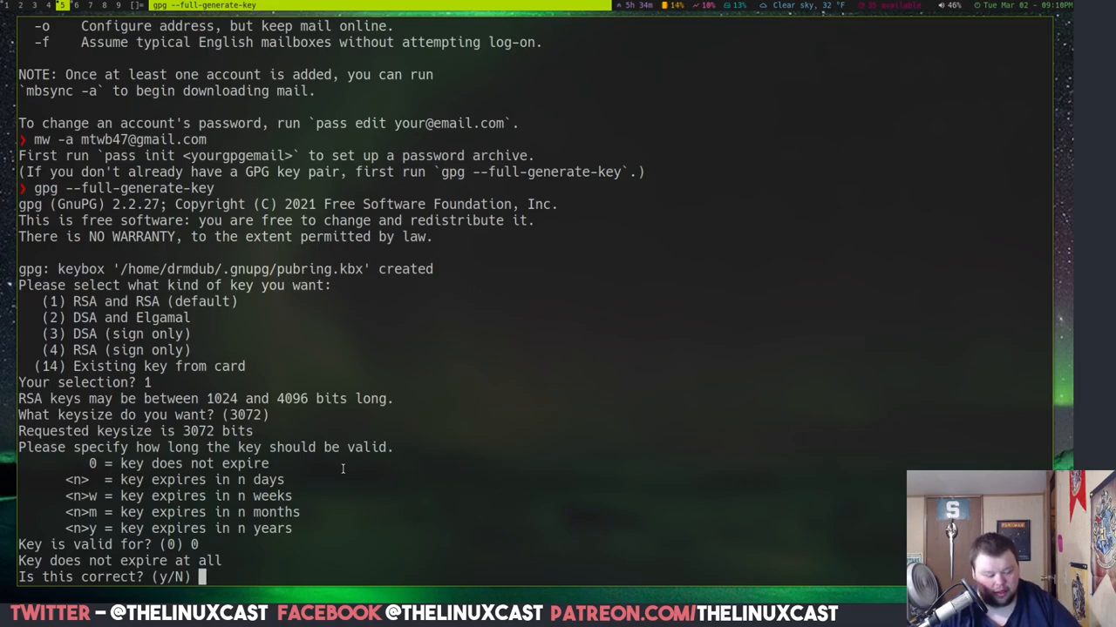
pyautogui.write('y')
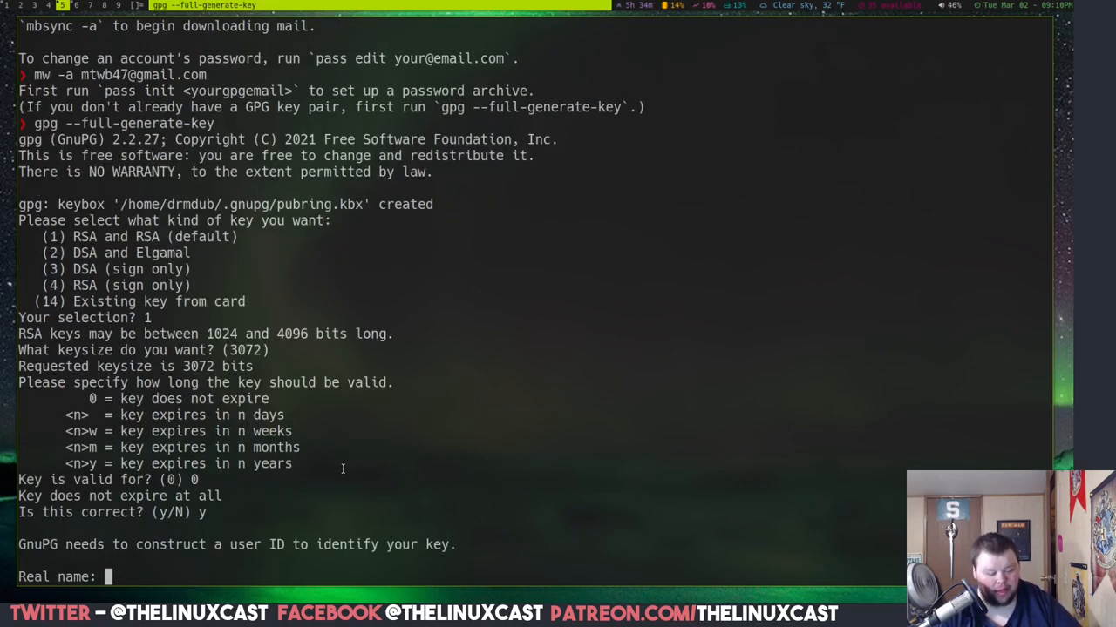
pyautogui.write('Matthew Weber')
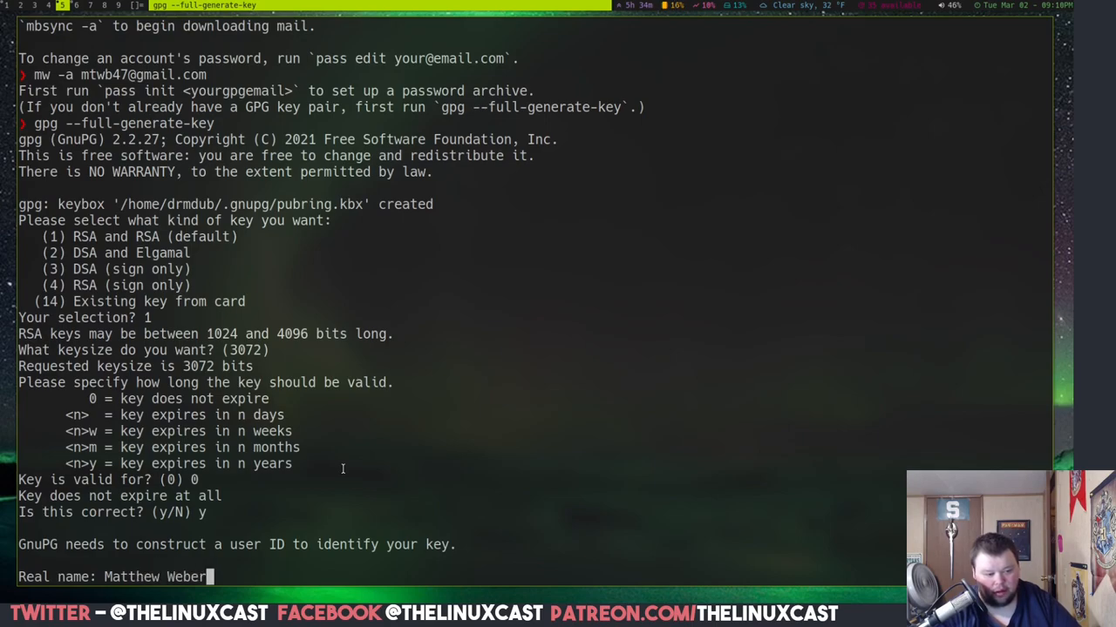
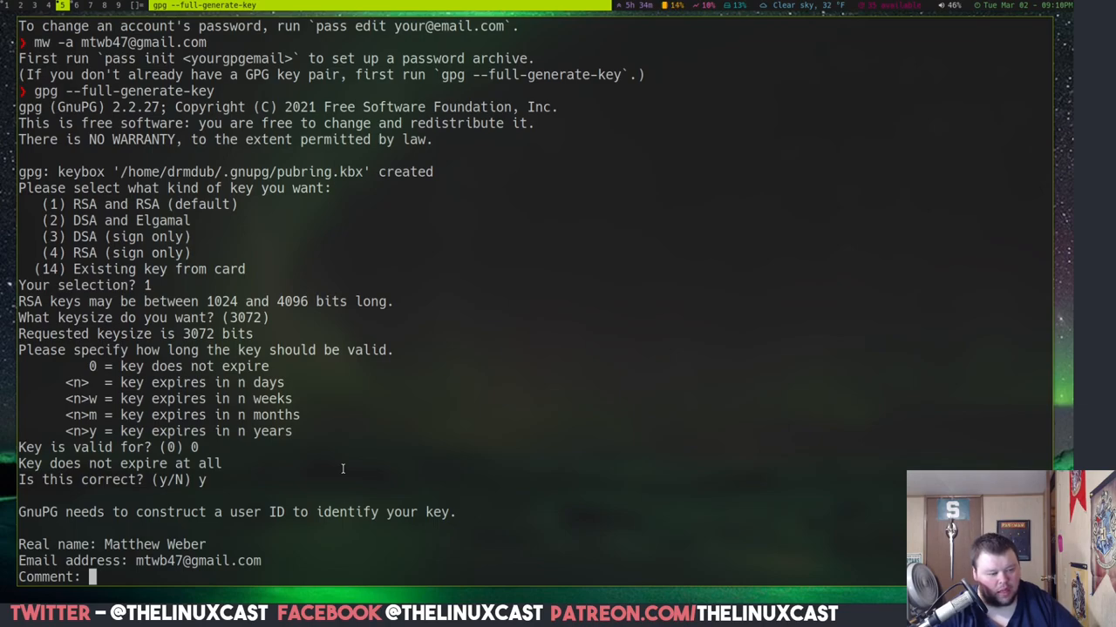
pyautogui.write('m')
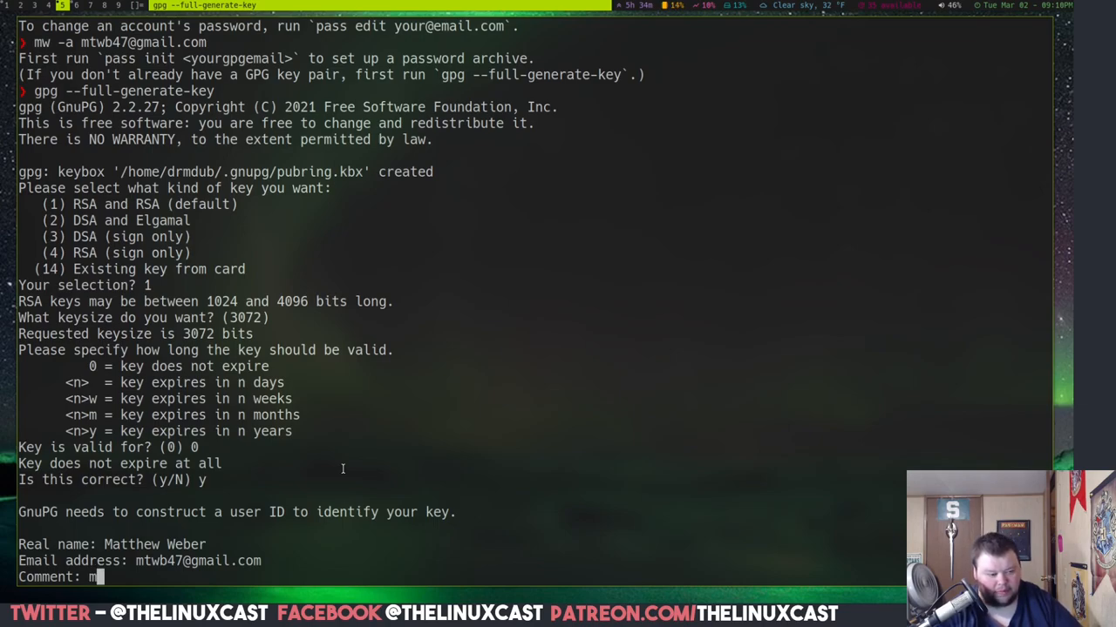
pyautogui.write("att's GPG Key")
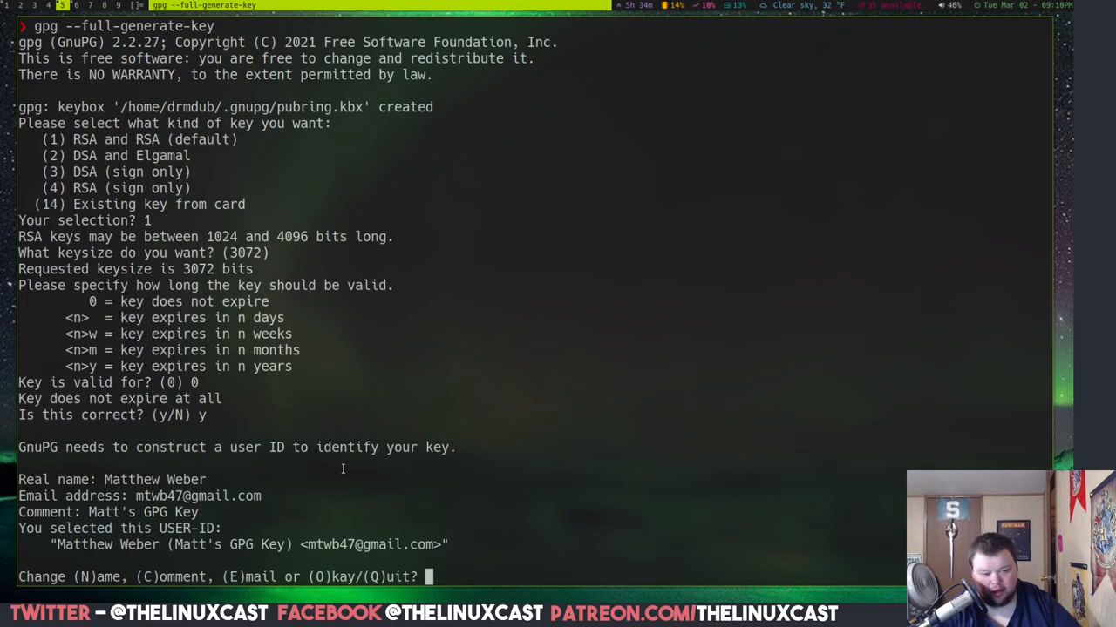
pyautogui.write('o')
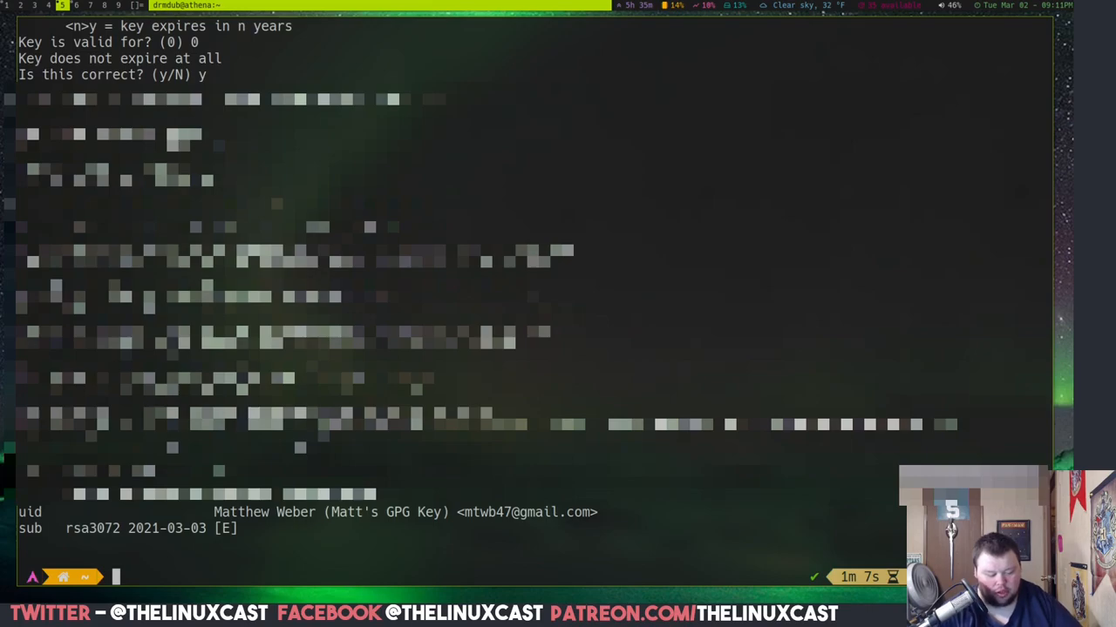
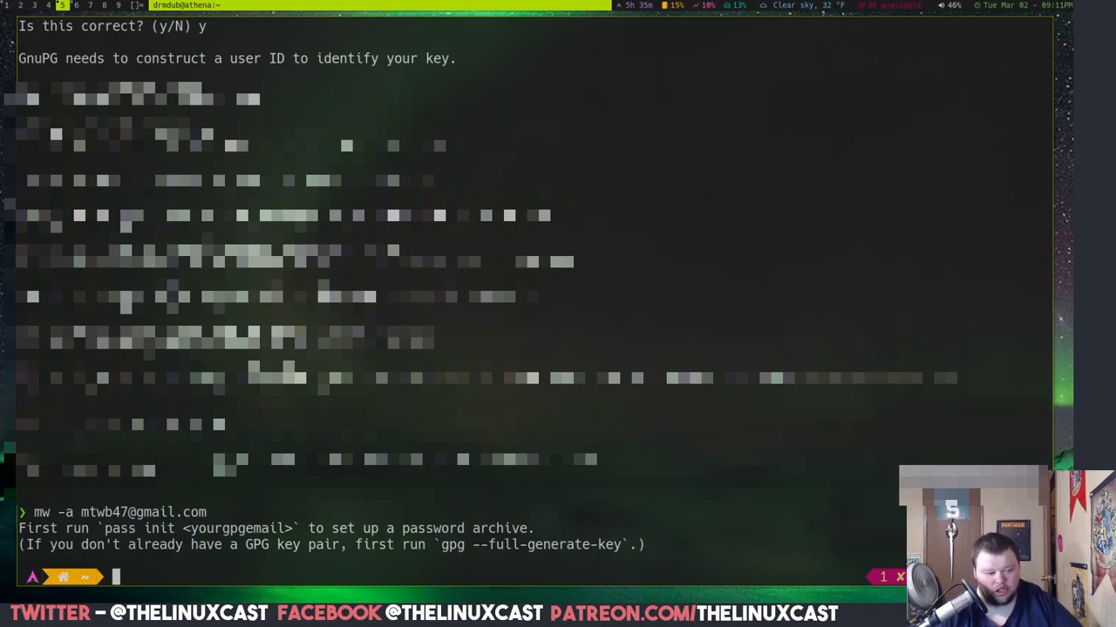
pyautogui.write('pass init')
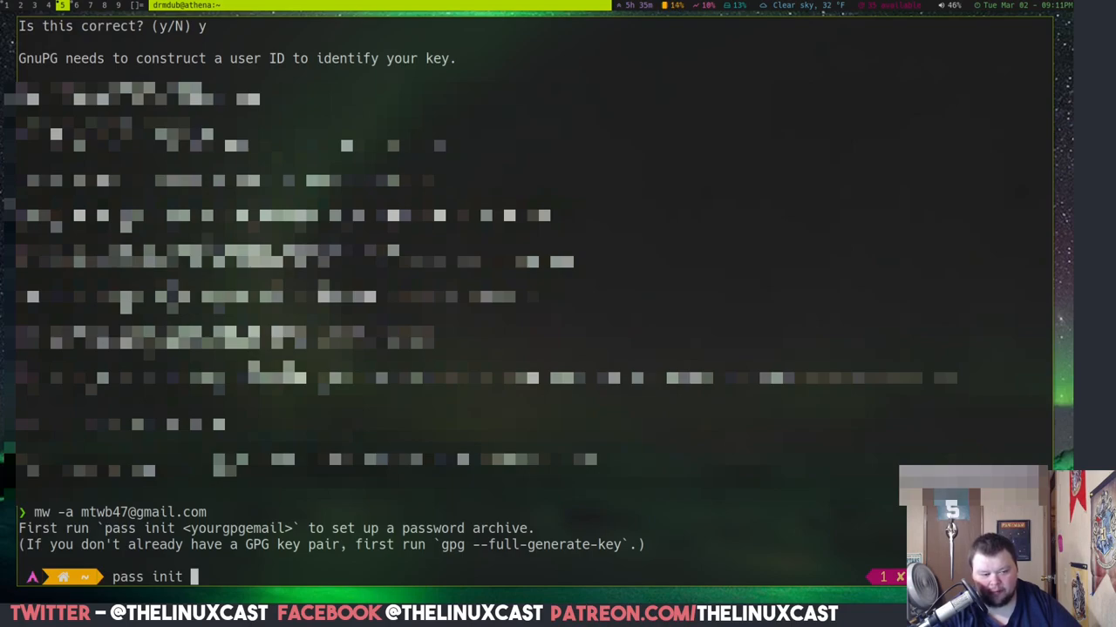
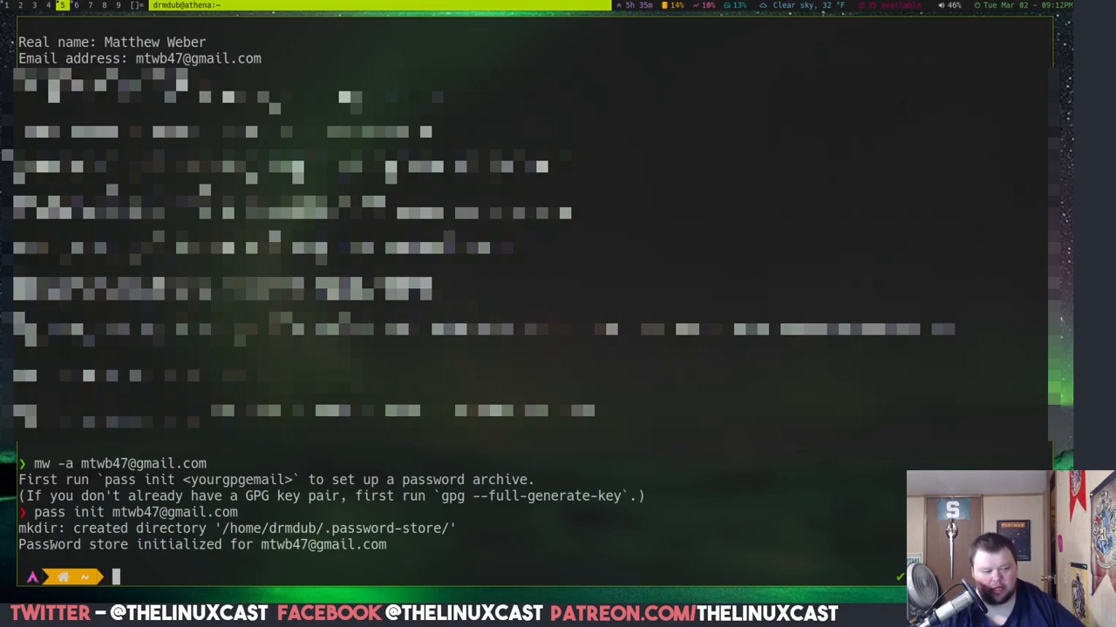
pyautogui.moveTo(310, 565)
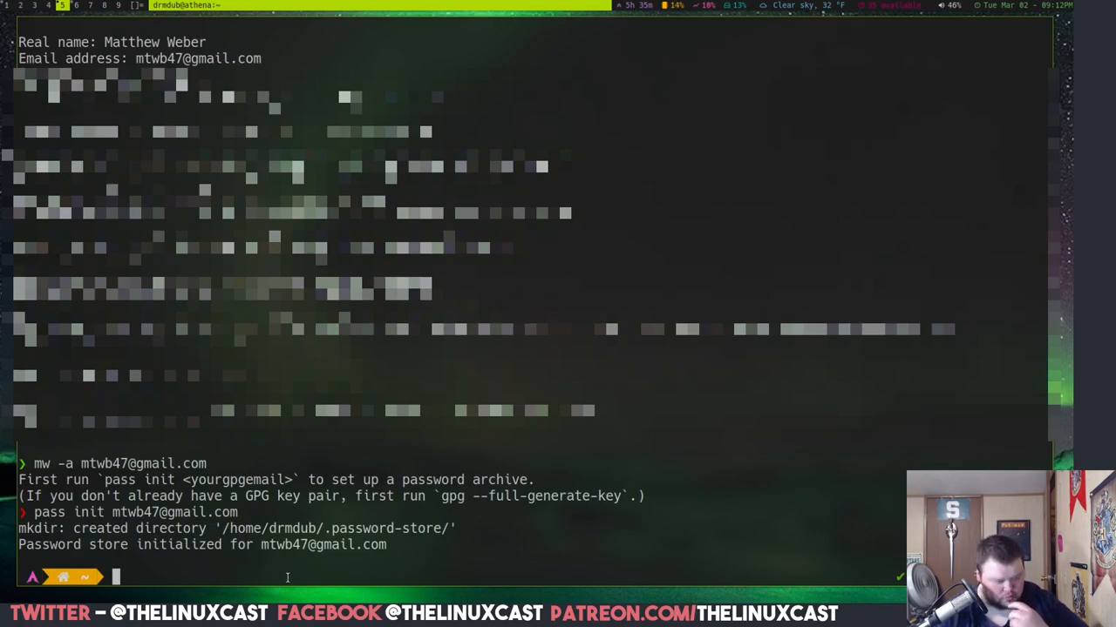
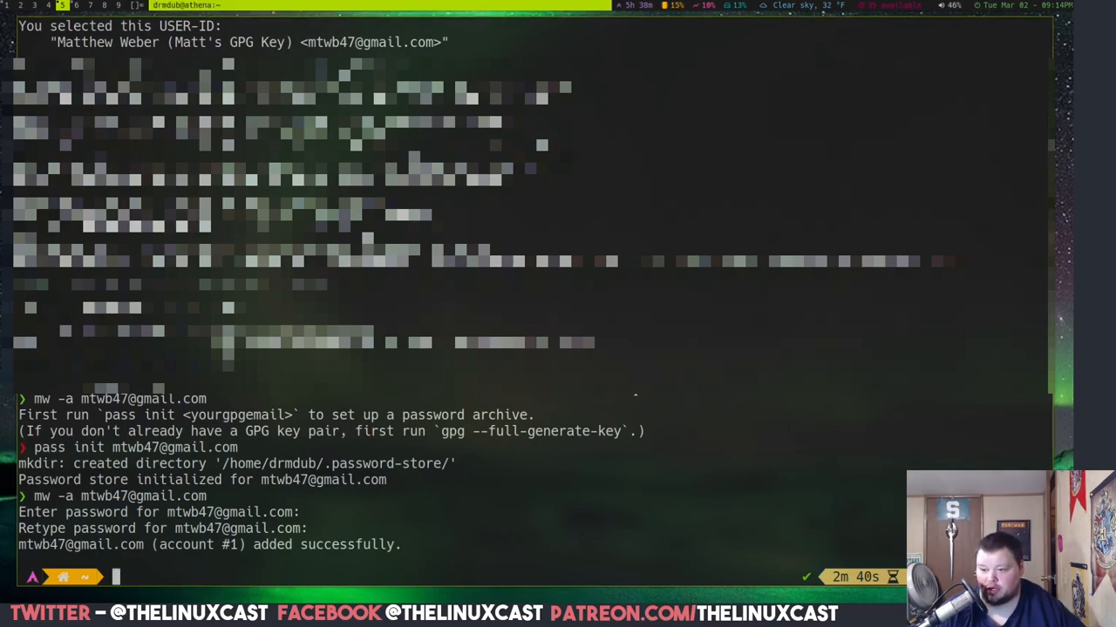
pyautogui.moveTo(492, 408)
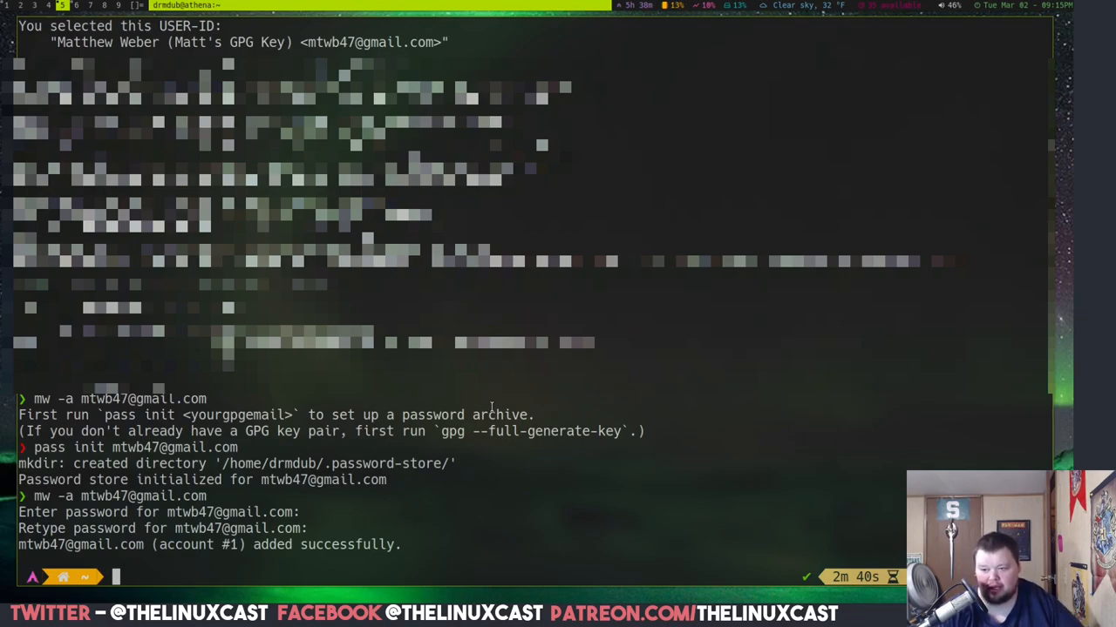
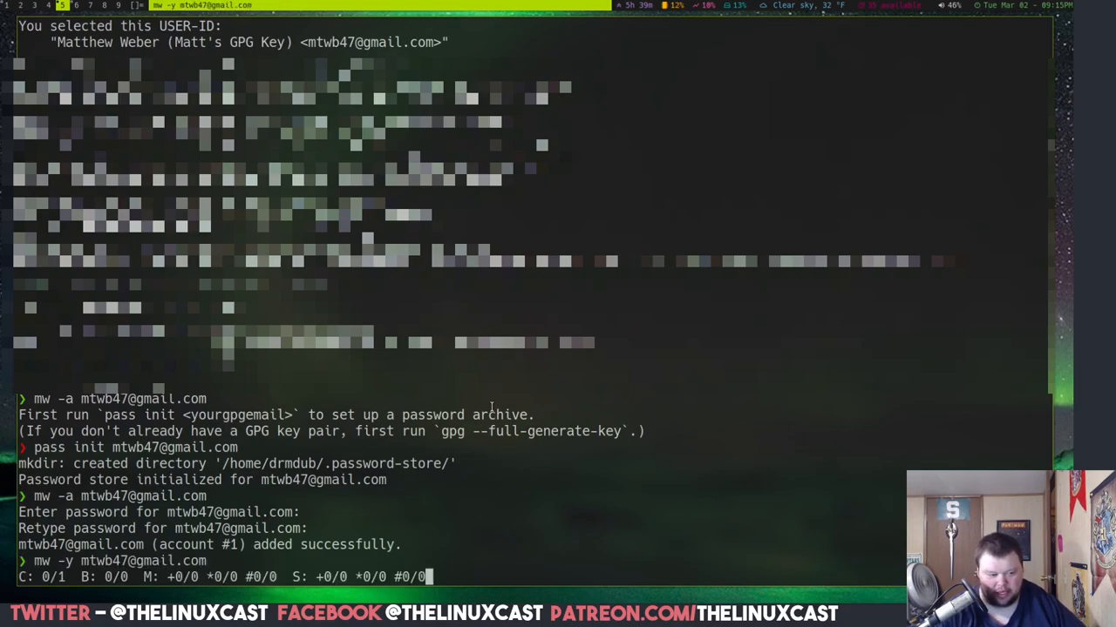
pyautogui.press('Return')
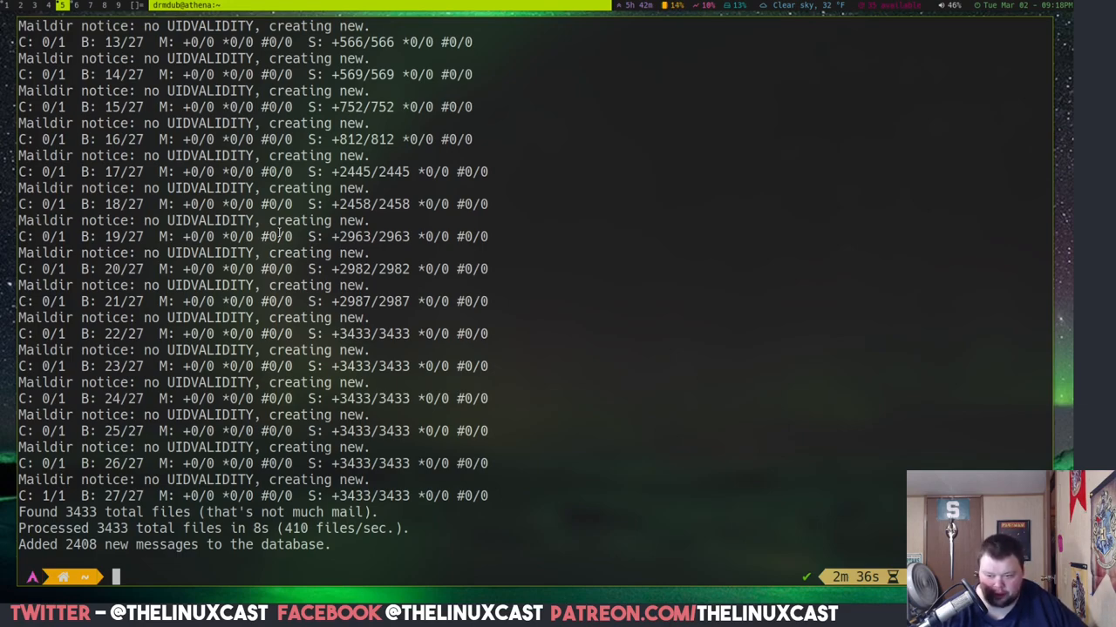
# - Launch NeoMutt on the Gmail account, browse the inbox and switch to the All Mail folder
pyautogui.write('neofetch')
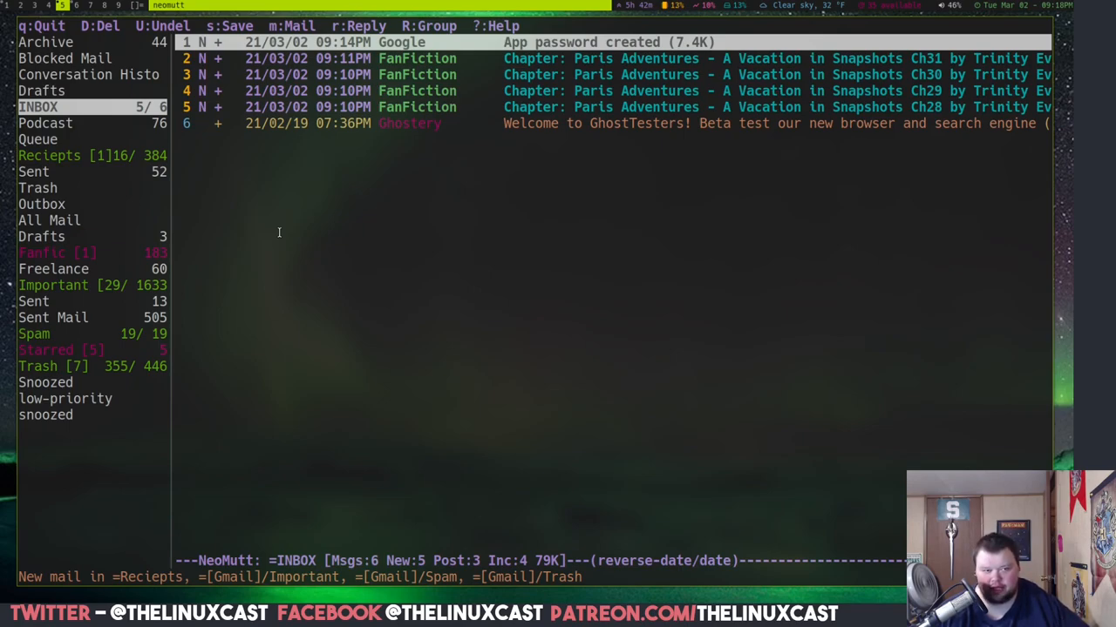
pyautogui.press('Down')
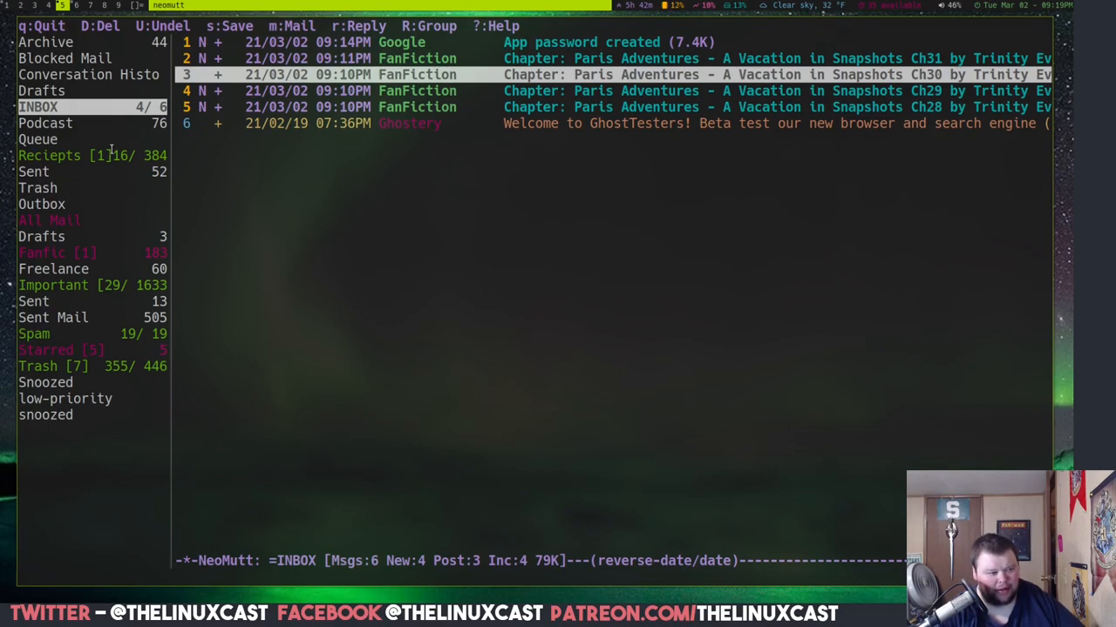
pyautogui.click(49, 220)
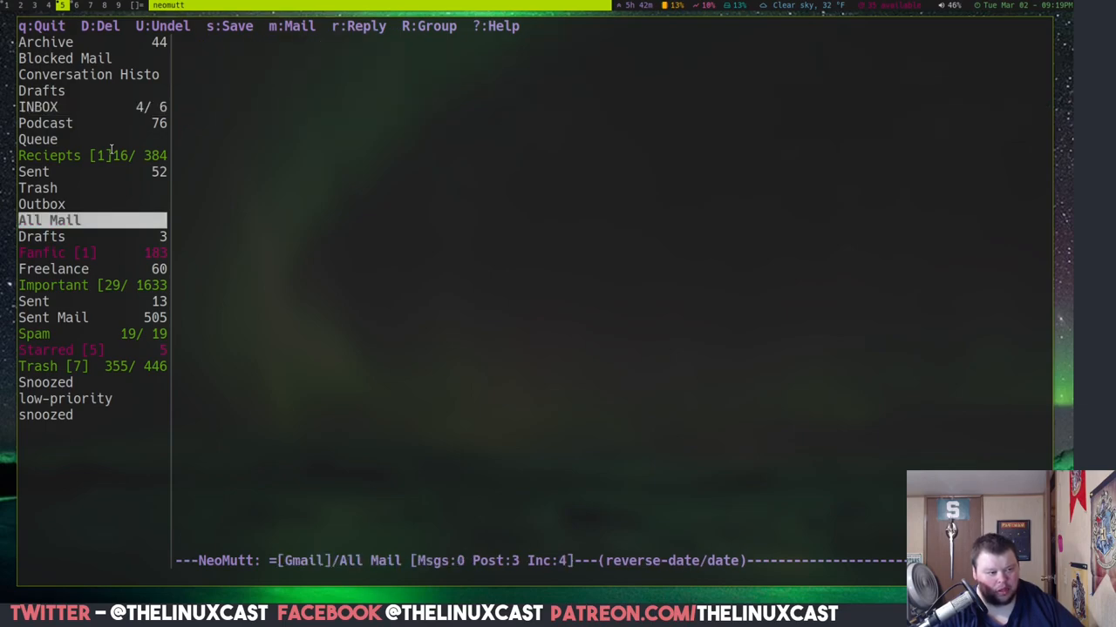